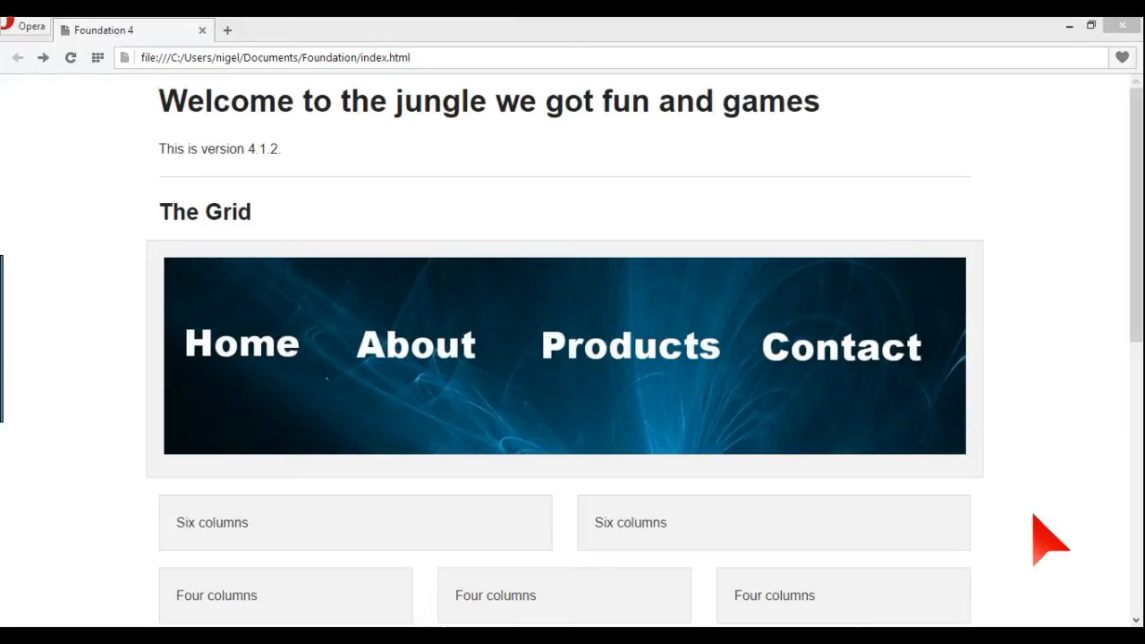
{"action": "mouse_move", "coordinate": [1038, 474]}
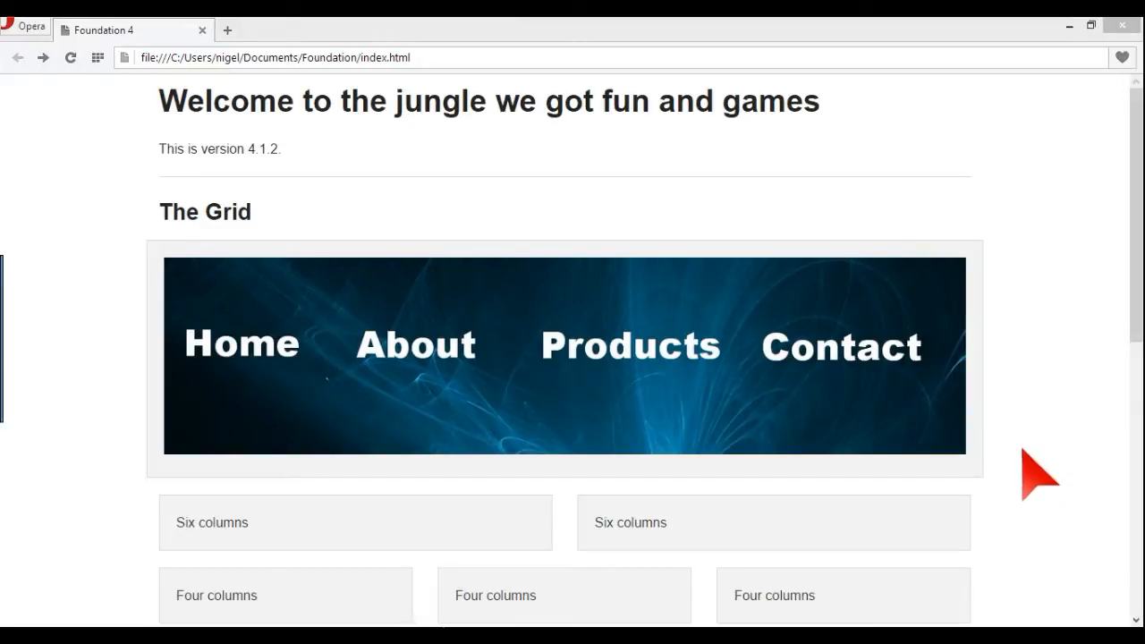
{"action": "mouse_move", "coordinate": [662, 232]}
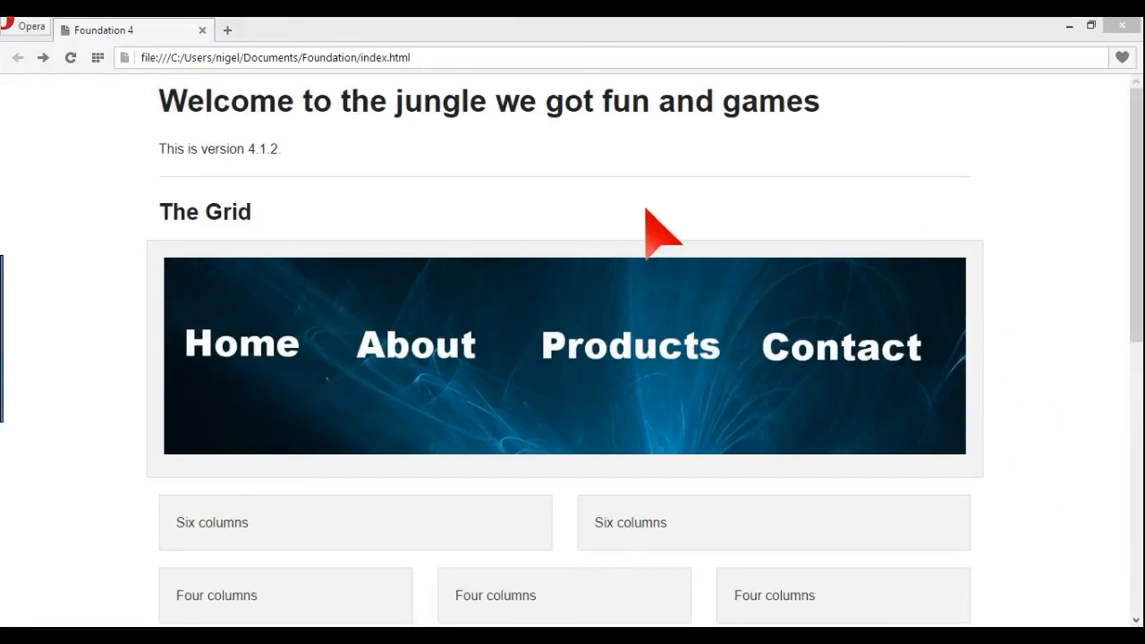
{"action": "mouse_move", "coordinate": [434, 183]}
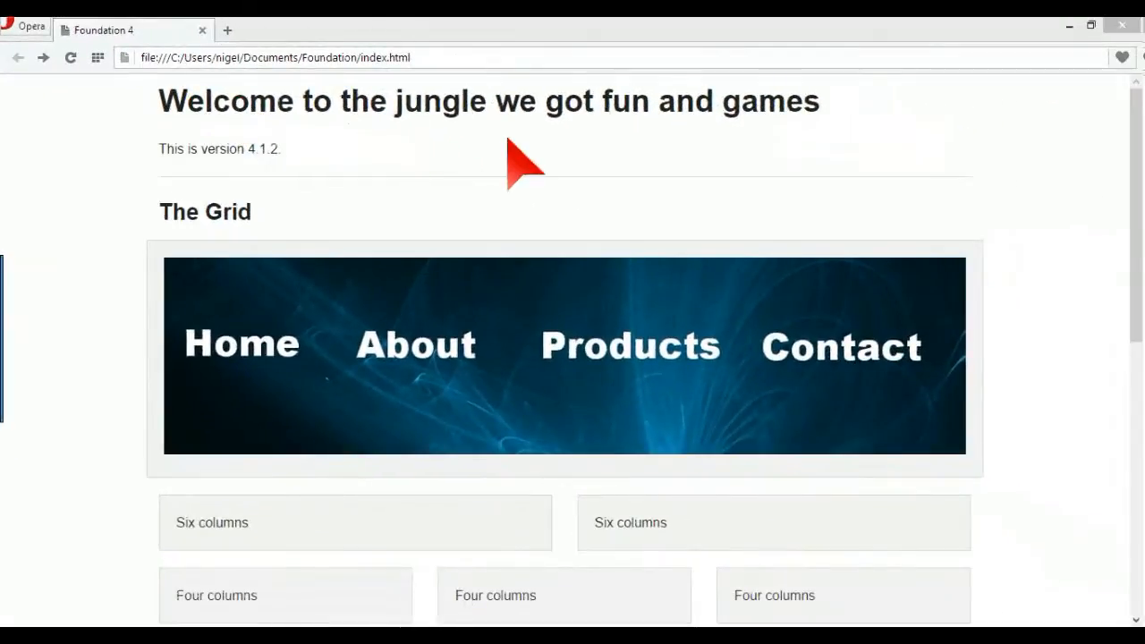
{"action": "mouse_move", "coordinate": [660, 335]}
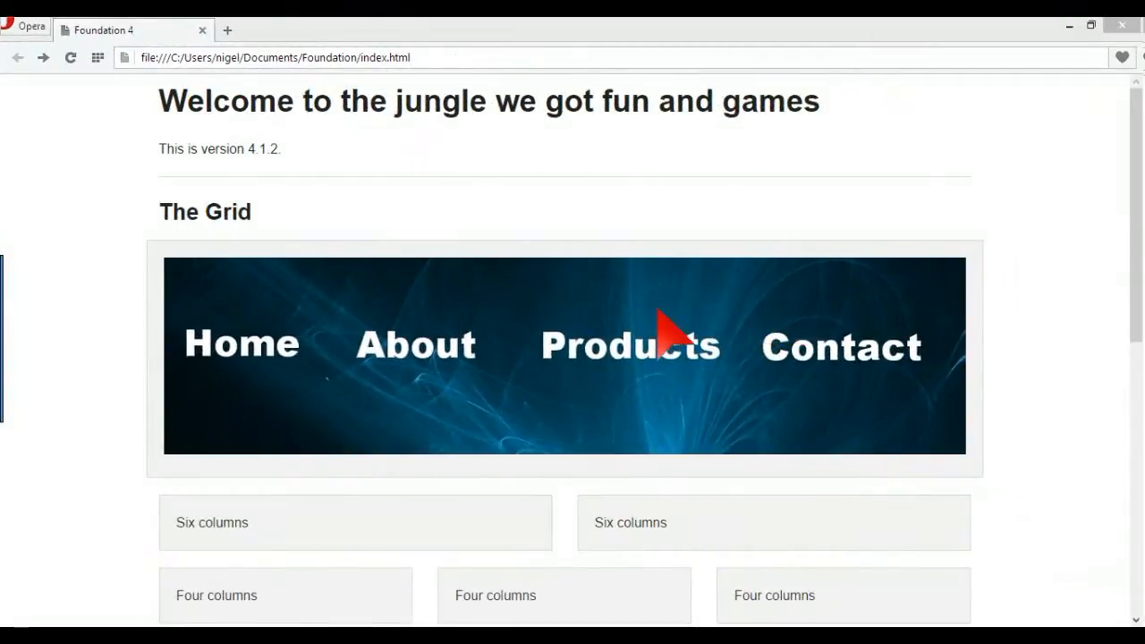
{"action": "mouse_move", "coordinate": [366, 345]}
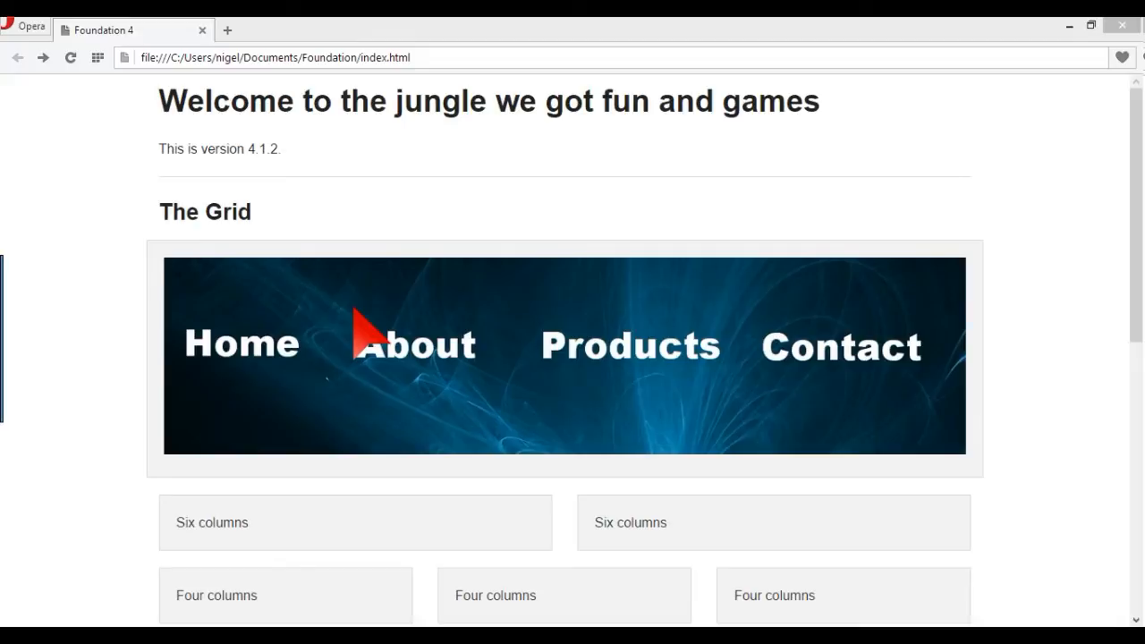
{"action": "mouse_move", "coordinate": [608, 443]}
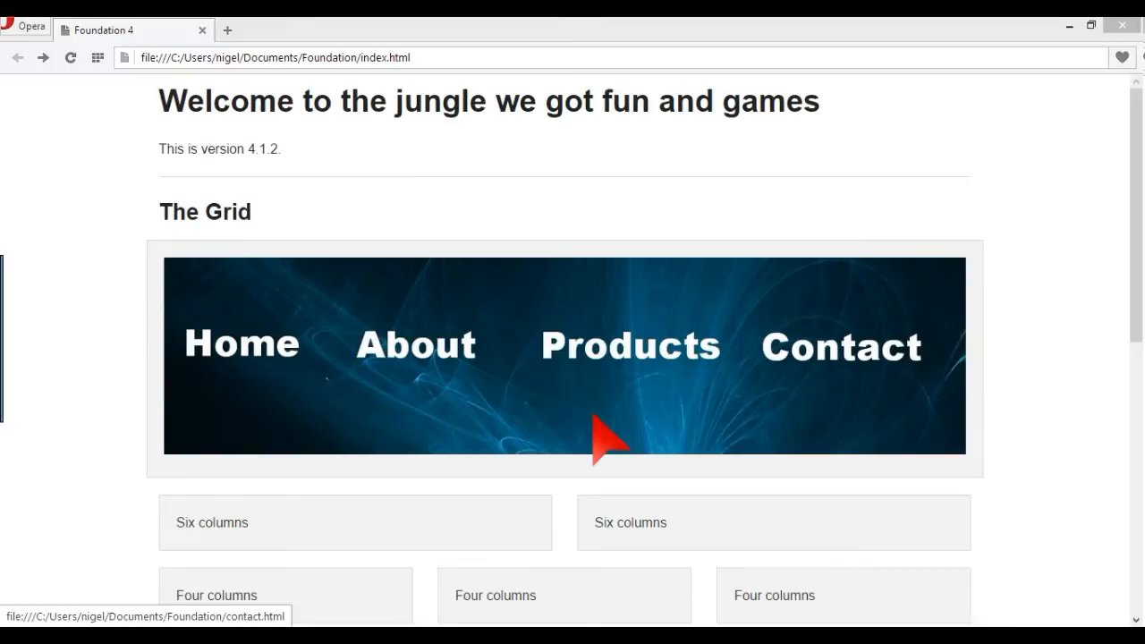
{"action": "mouse_move", "coordinate": [788, 403]}
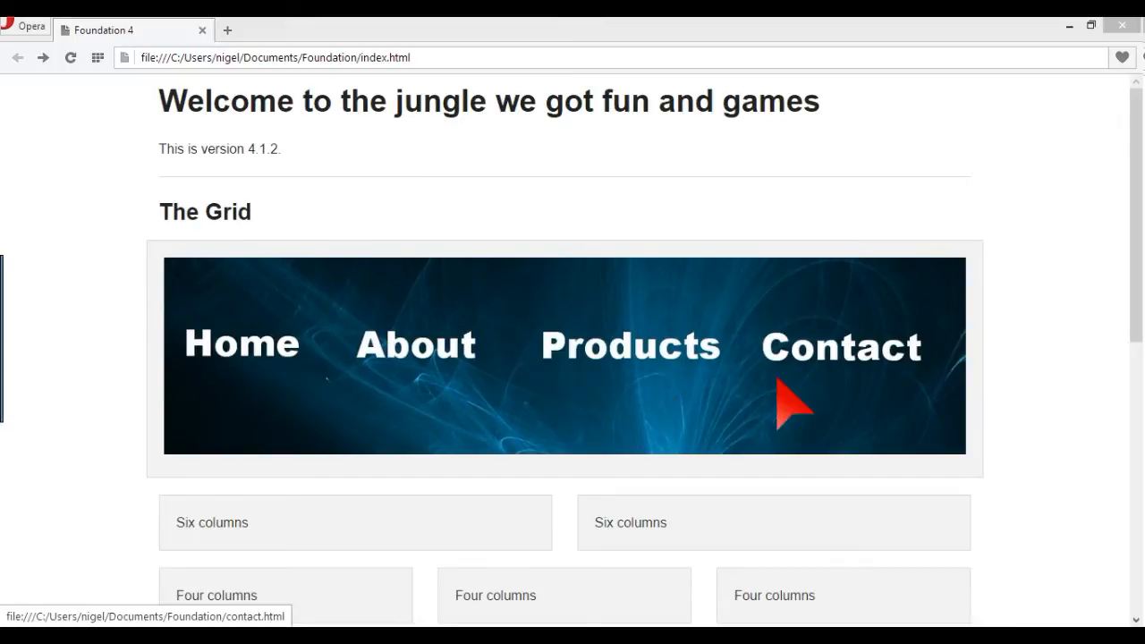
{"action": "mouse_move", "coordinate": [814, 367]}
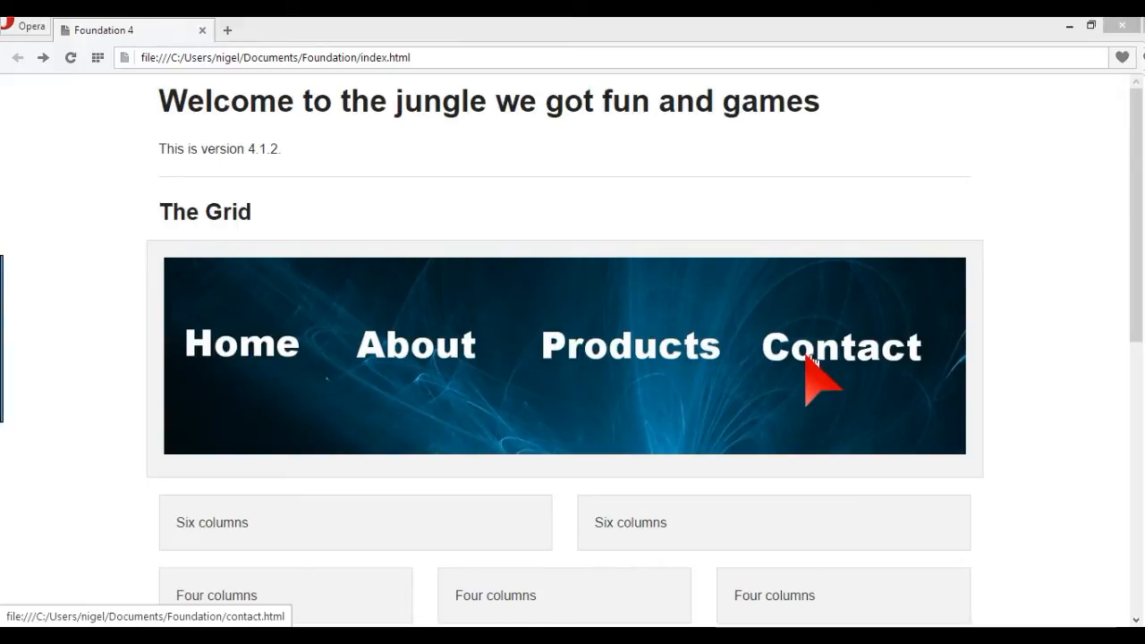
Open the banner's Products and About pages in Opera, going back to index.html after each.
{"action": "left_click", "coordinate": [839, 347]}
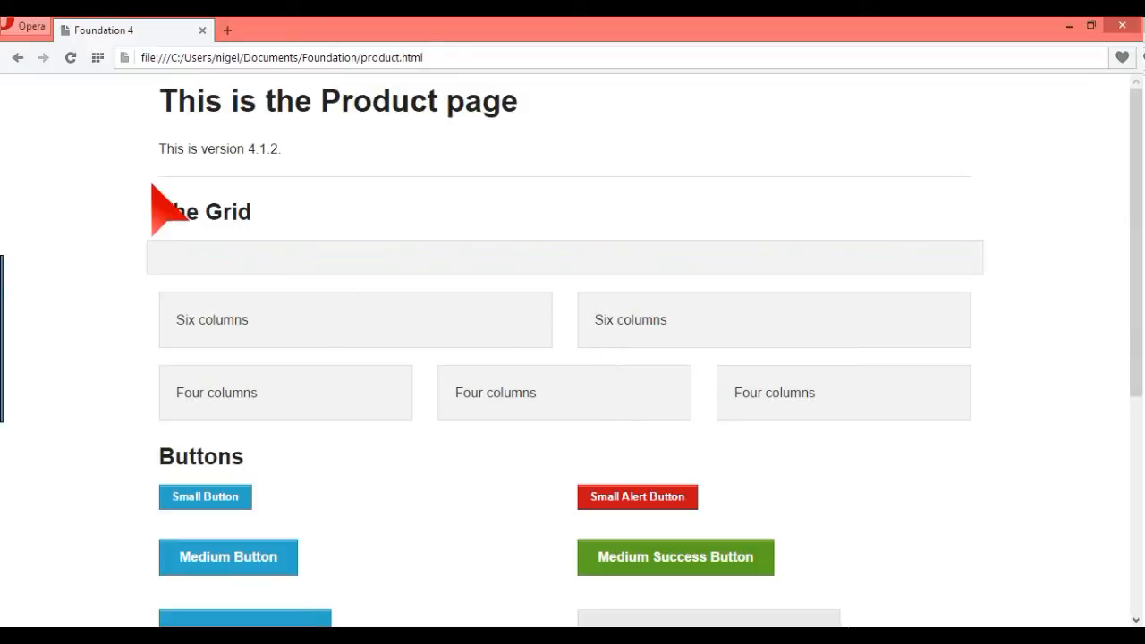
{"action": "mouse_move", "coordinate": [371, 143]}
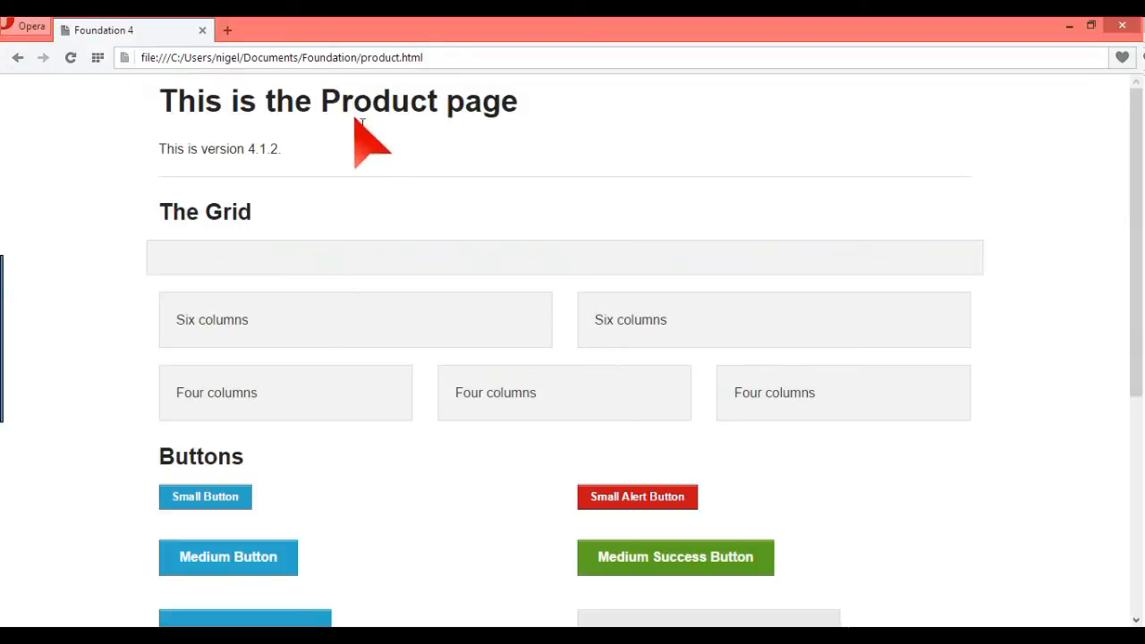
{"action": "left_click", "coordinate": [18, 57]}
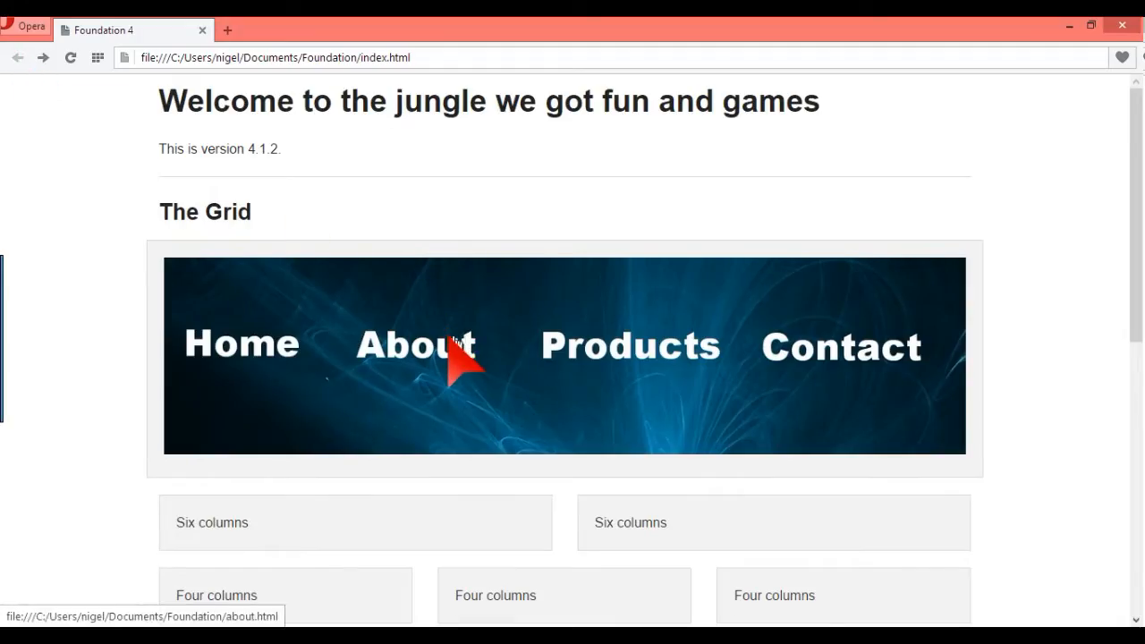
{"action": "left_click", "coordinate": [414, 345]}
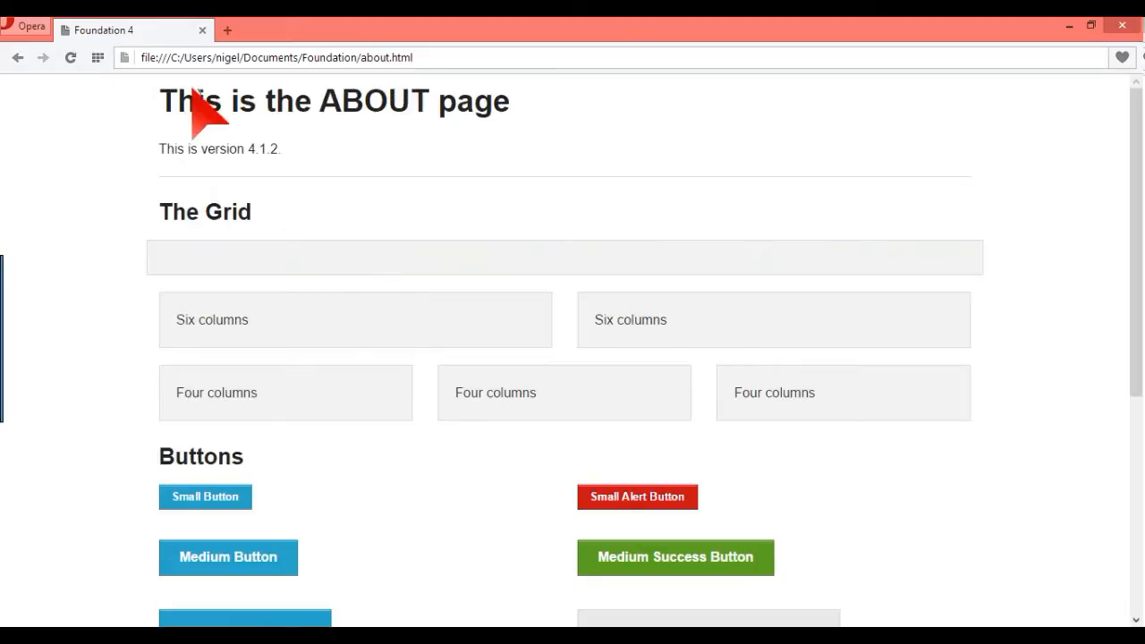
{"action": "left_click", "coordinate": [18, 57]}
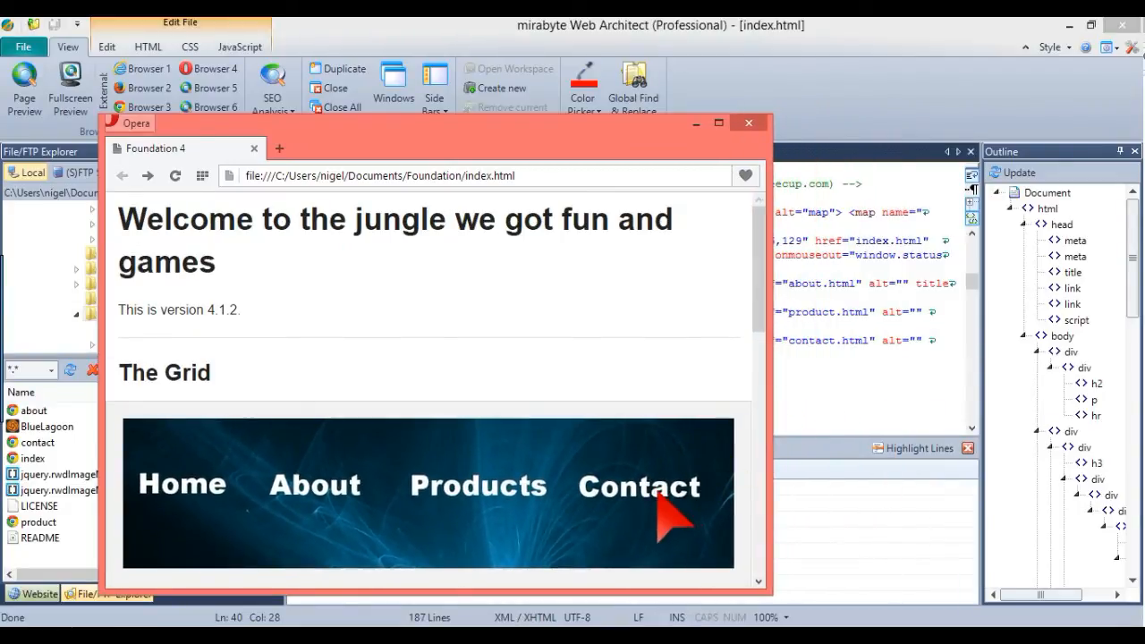
{"action": "mouse_move", "coordinate": [344, 514]}
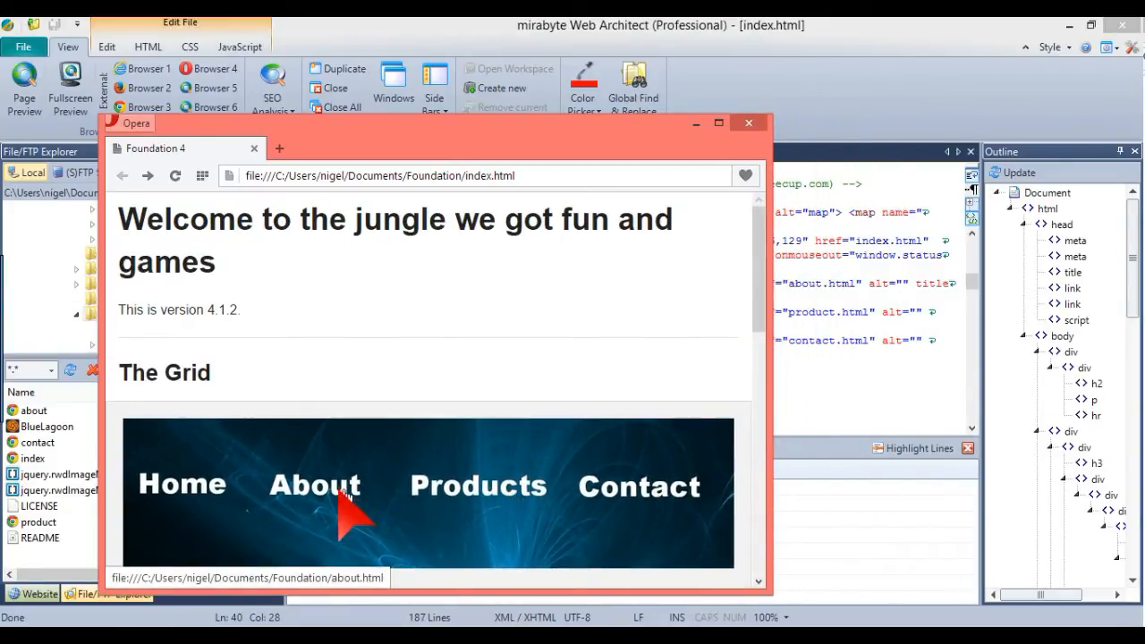
In the narrower Opera window, follow the banner's About link and go back home.
{"action": "left_click", "coordinate": [314, 485]}
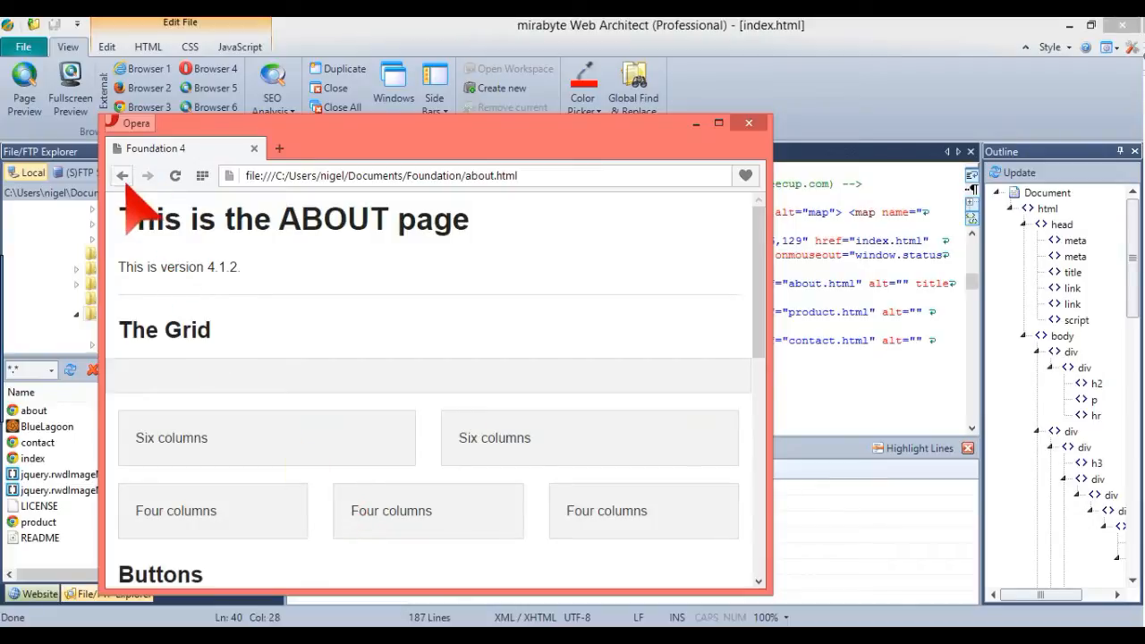
{"action": "left_click", "coordinate": [121, 176]}
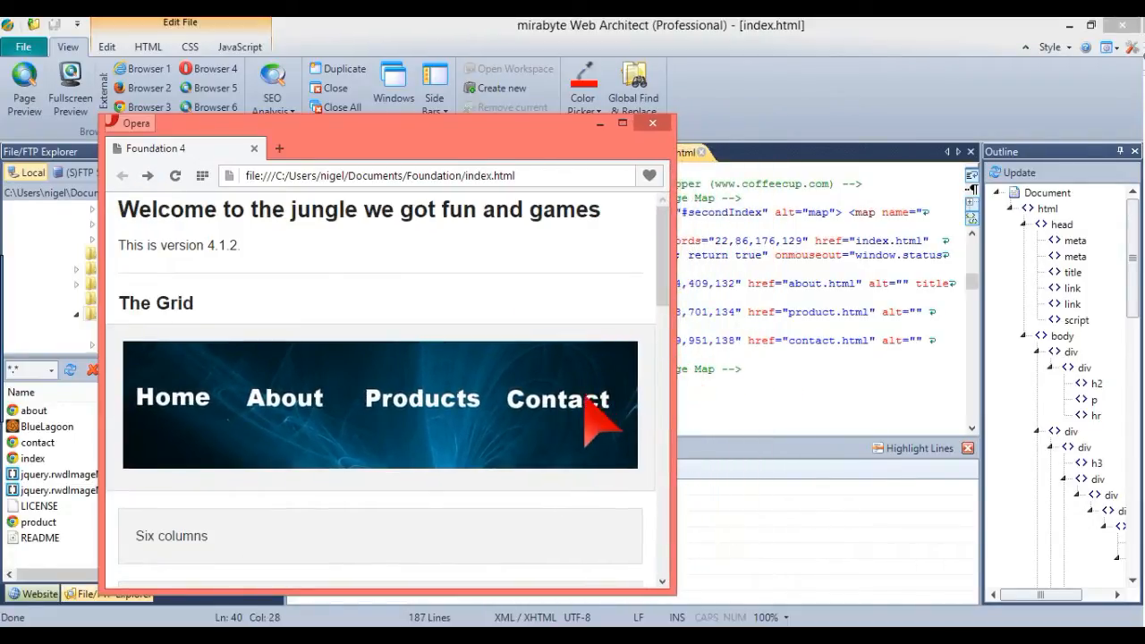
{"action": "mouse_move", "coordinate": [483, 425]}
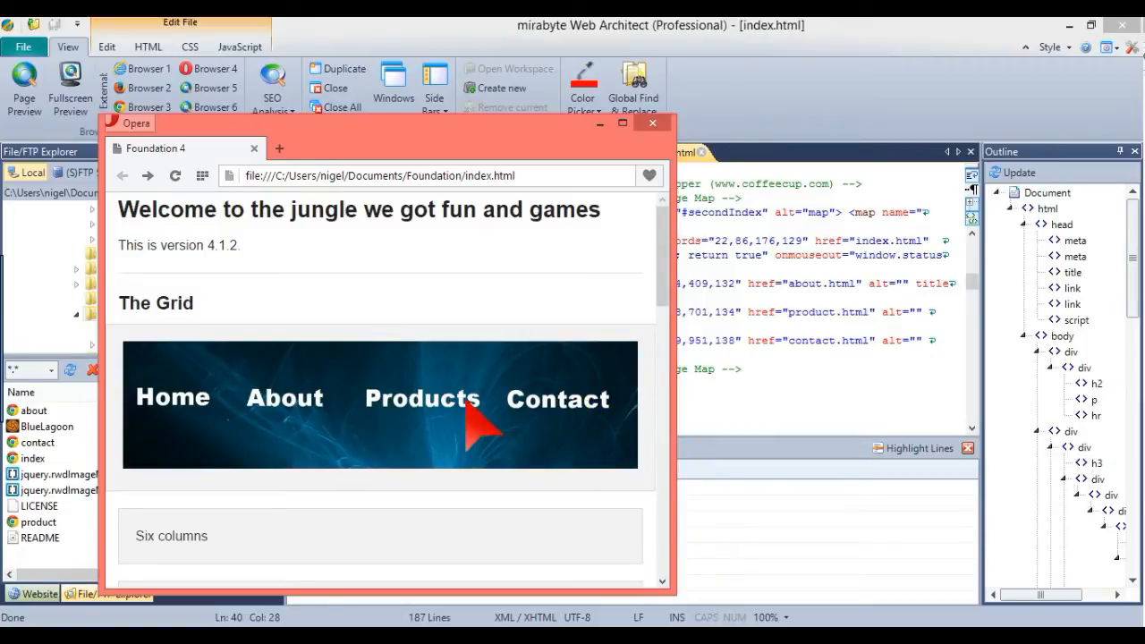
{"action": "mouse_move", "coordinate": [304, 421]}
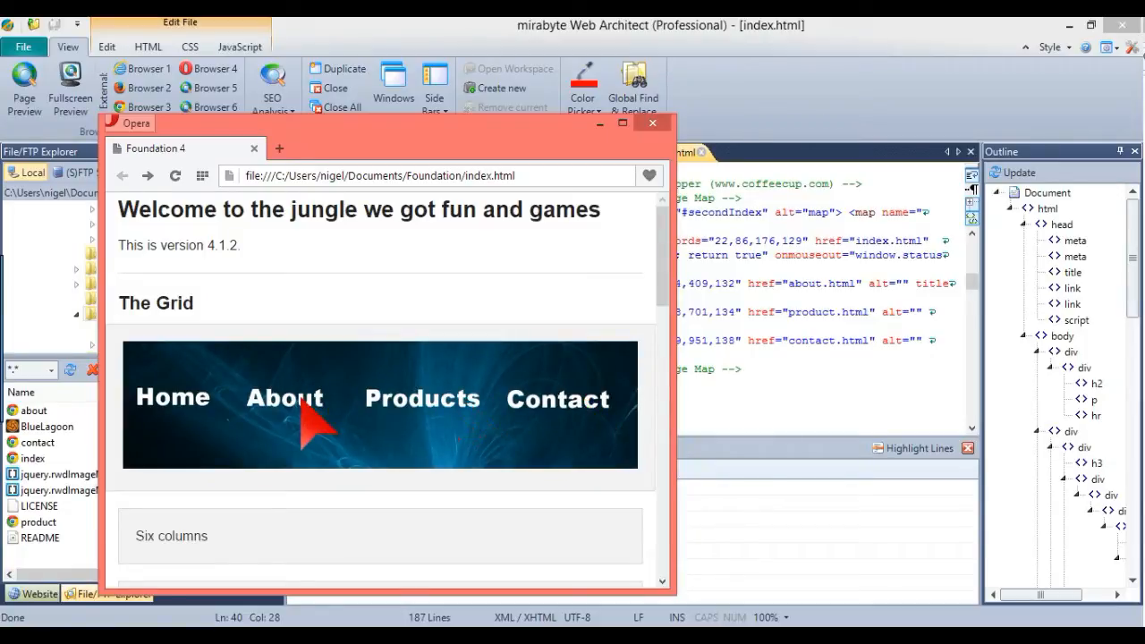
{"action": "mouse_move", "coordinate": [571, 431]}
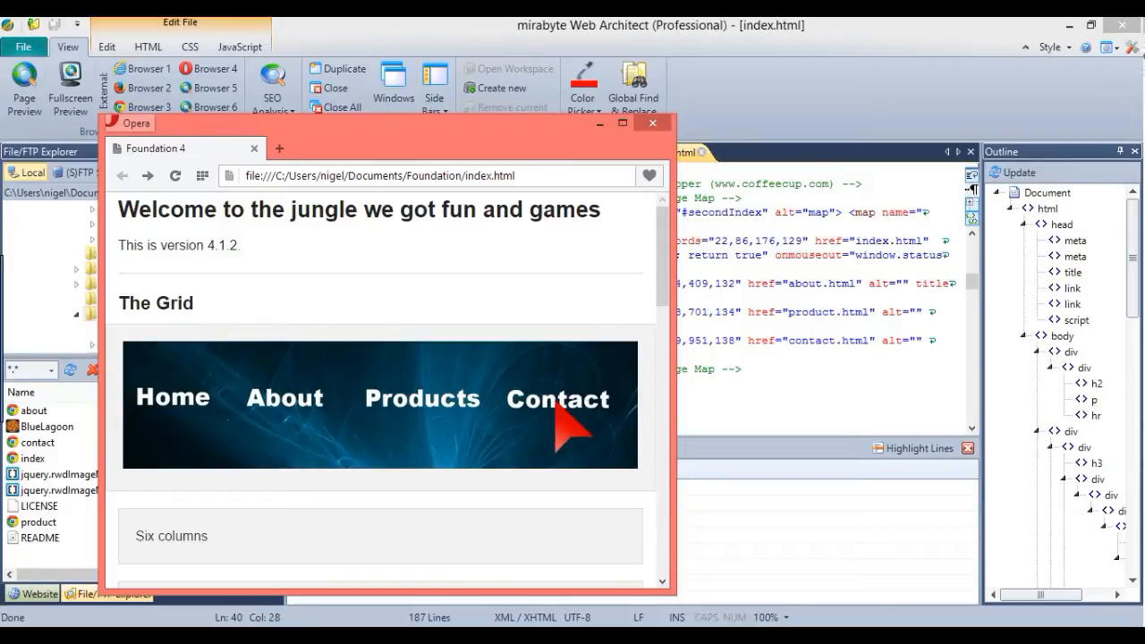
{"action": "mouse_move", "coordinate": [689, 384]}
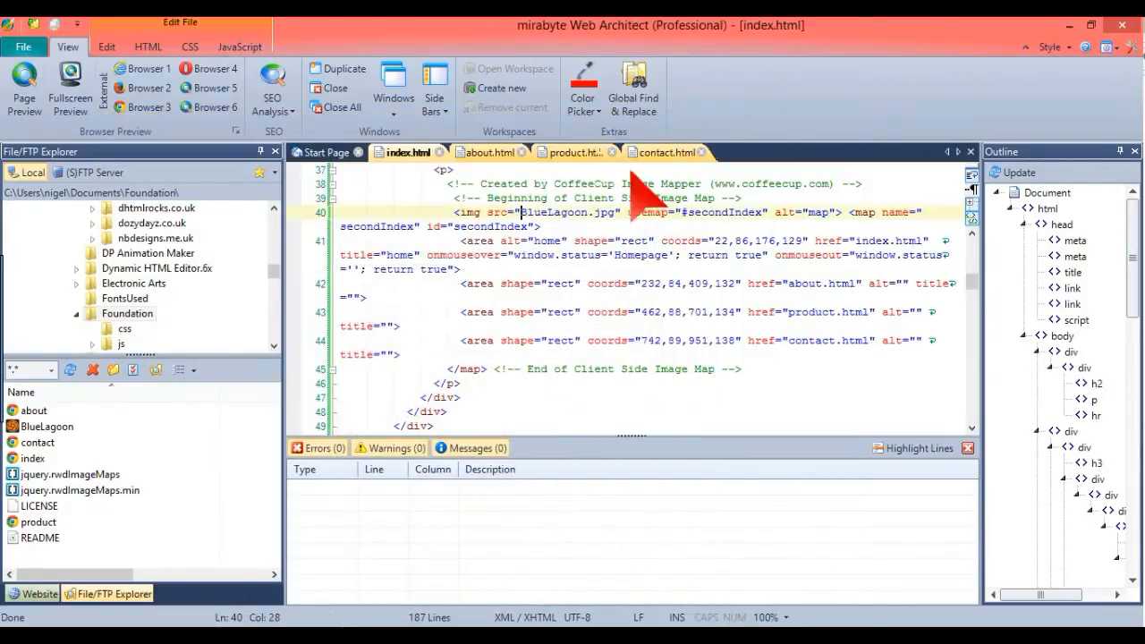
{"action": "mouse_move", "coordinate": [952, 367]}
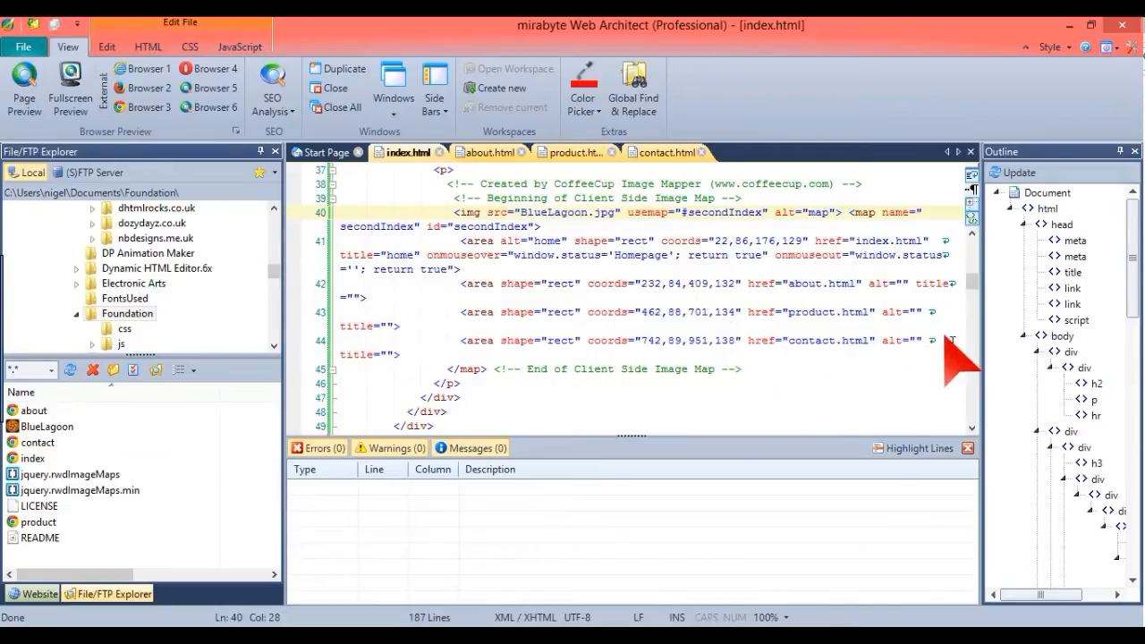
Scroll up slightly in index.html's image map code in Web Architect.
{"action": "scroll", "scroll_direction": "up", "scroll_amount": 3}
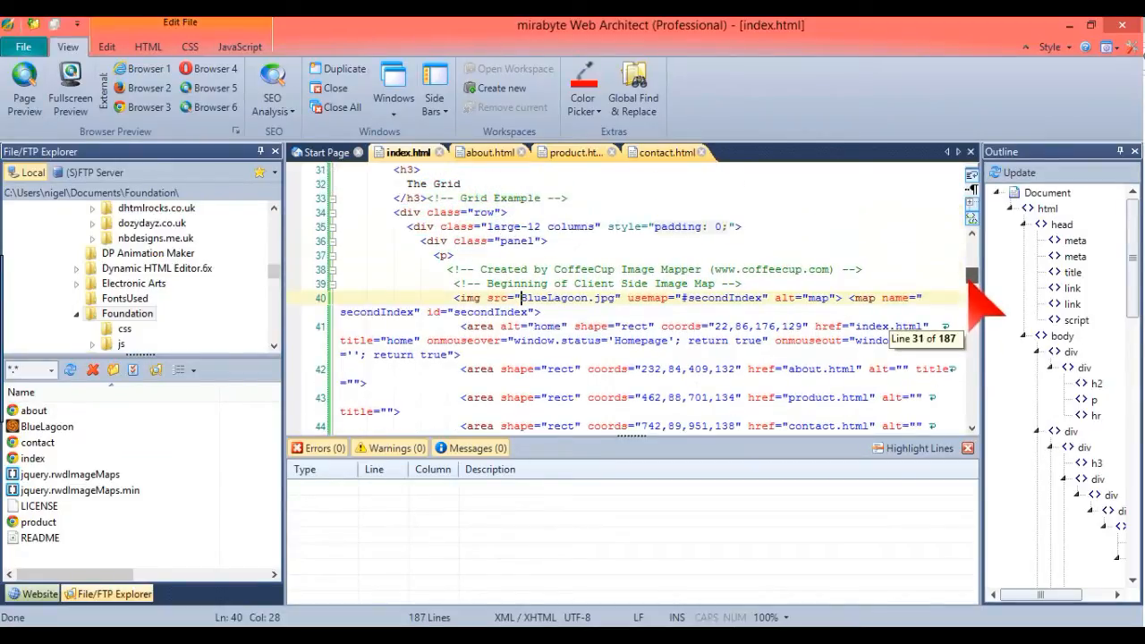
{"action": "mouse_move", "coordinate": [643, 499]}
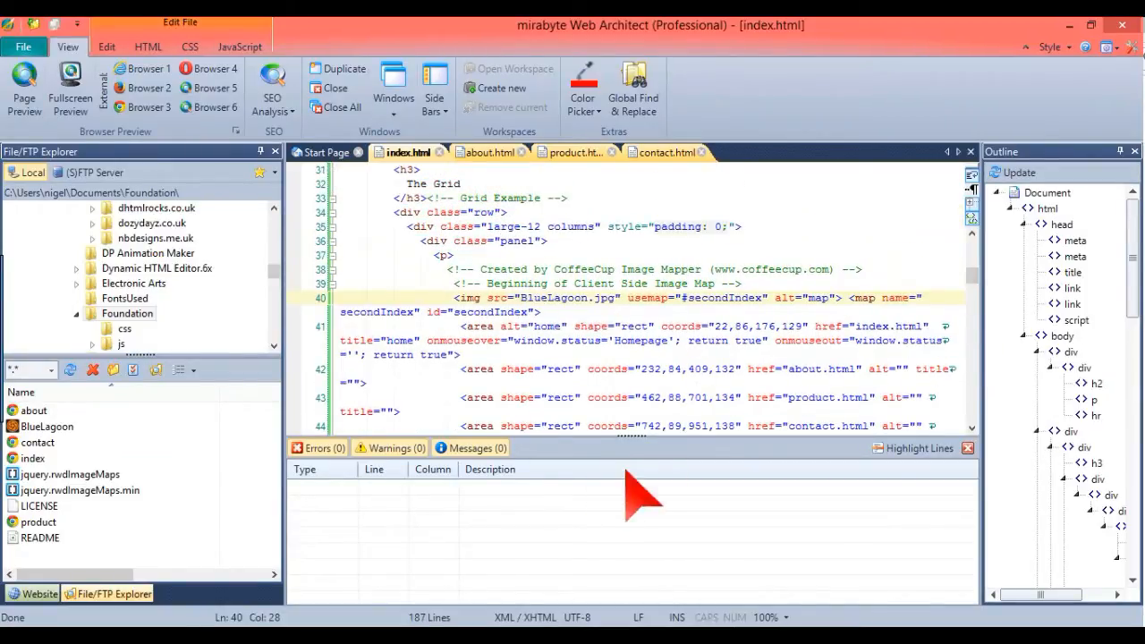
{"action": "mouse_move", "coordinate": [640, 407]}
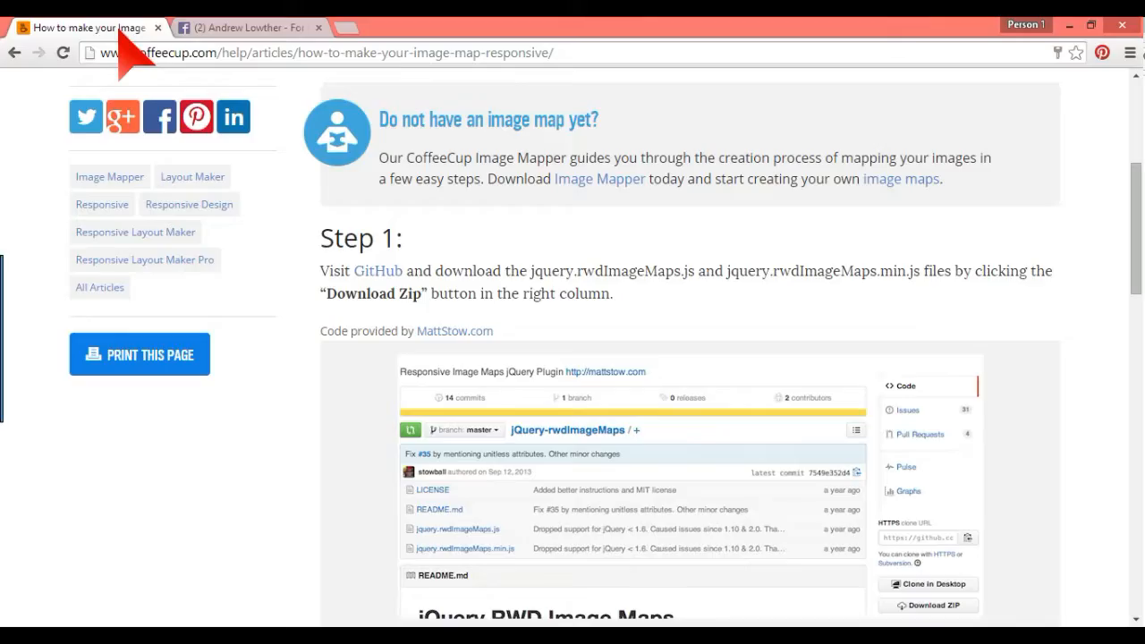
{"action": "mouse_move", "coordinate": [703, 246]}
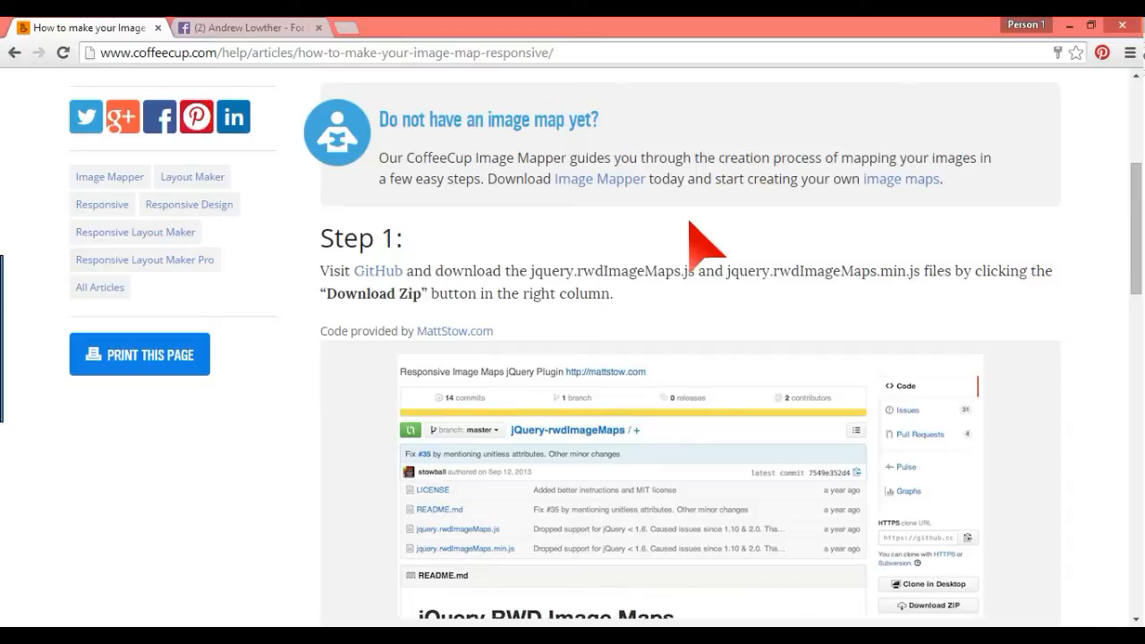
{"action": "mouse_move", "coordinate": [720, 272]}
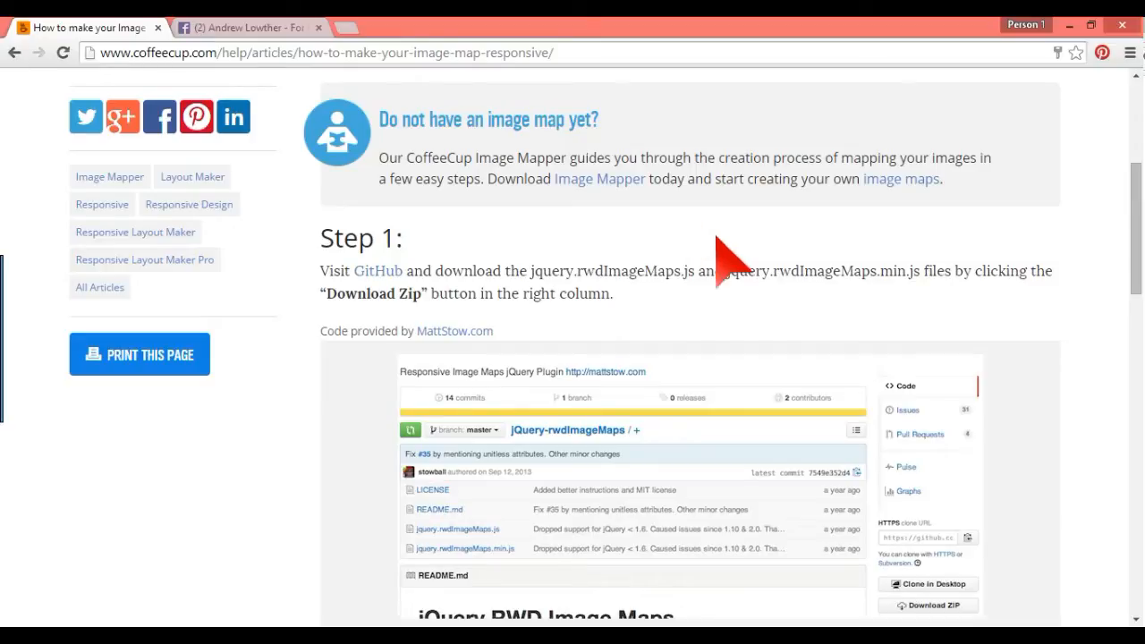
{"action": "mouse_move", "coordinate": [564, 269]}
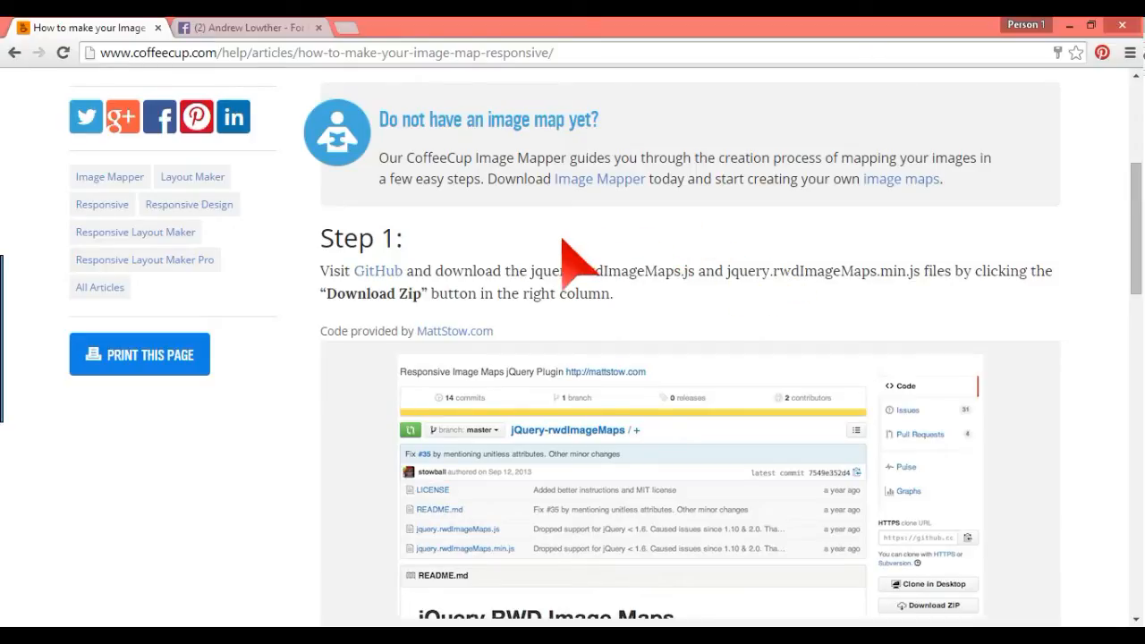
{"action": "mouse_move", "coordinate": [612, 264]}
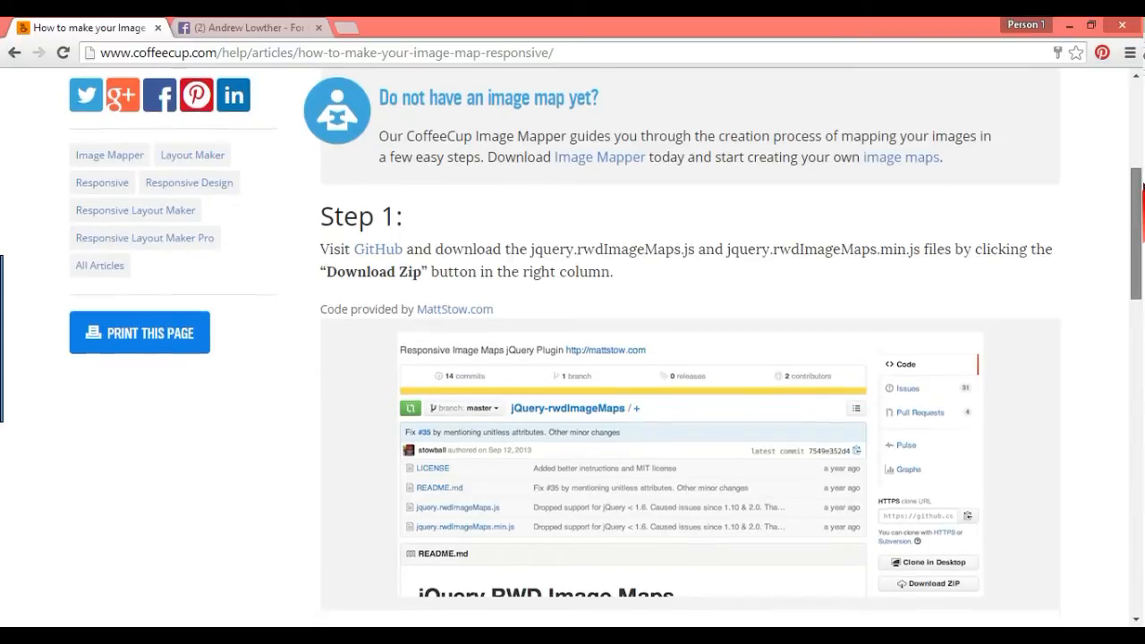
Scroll through the CoffeeCup responsive image map article down to the Step 3 script code.
{"action": "scroll", "scroll_direction": "down", "scroll_amount": 3}
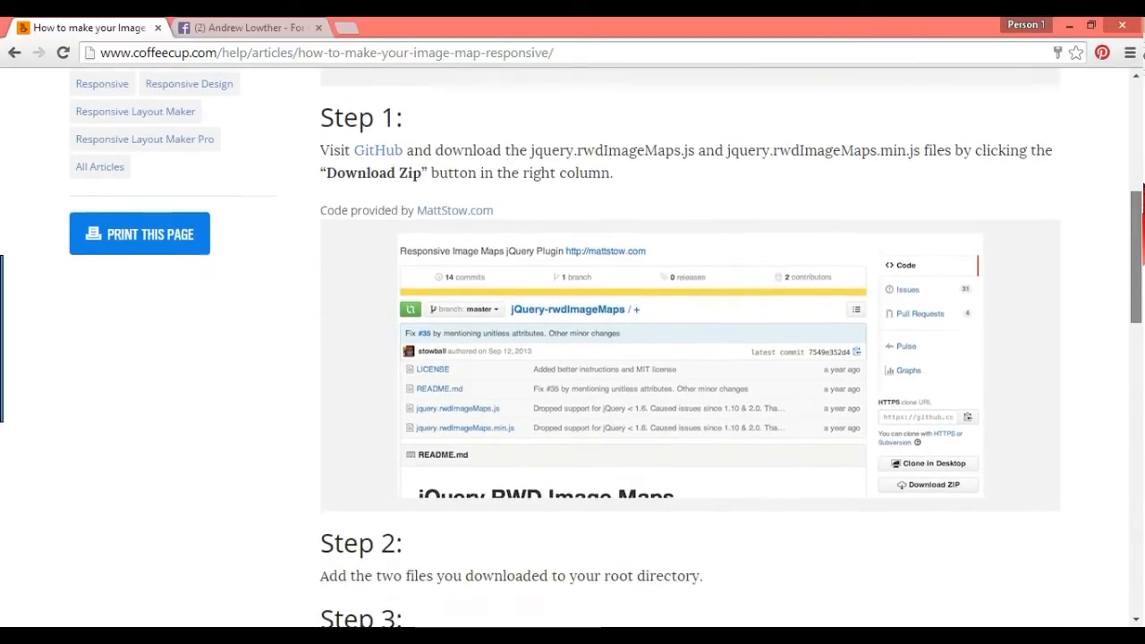
{"action": "scroll", "scroll_direction": "up", "scroll_amount": 3}
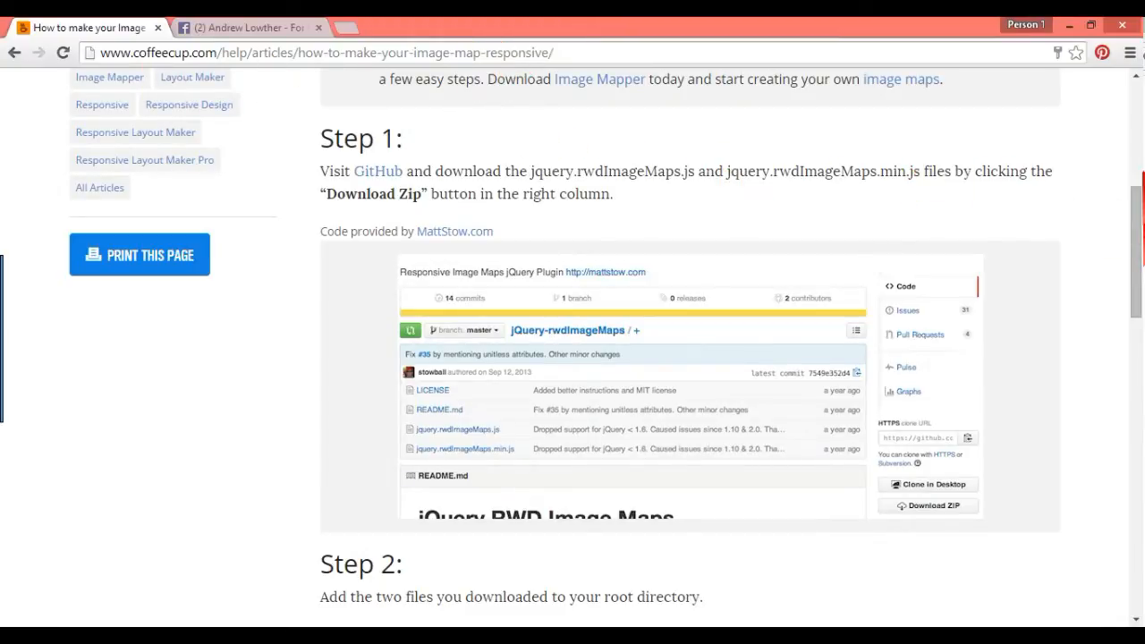
{"action": "scroll", "scroll_direction": "down", "scroll_amount": 3}
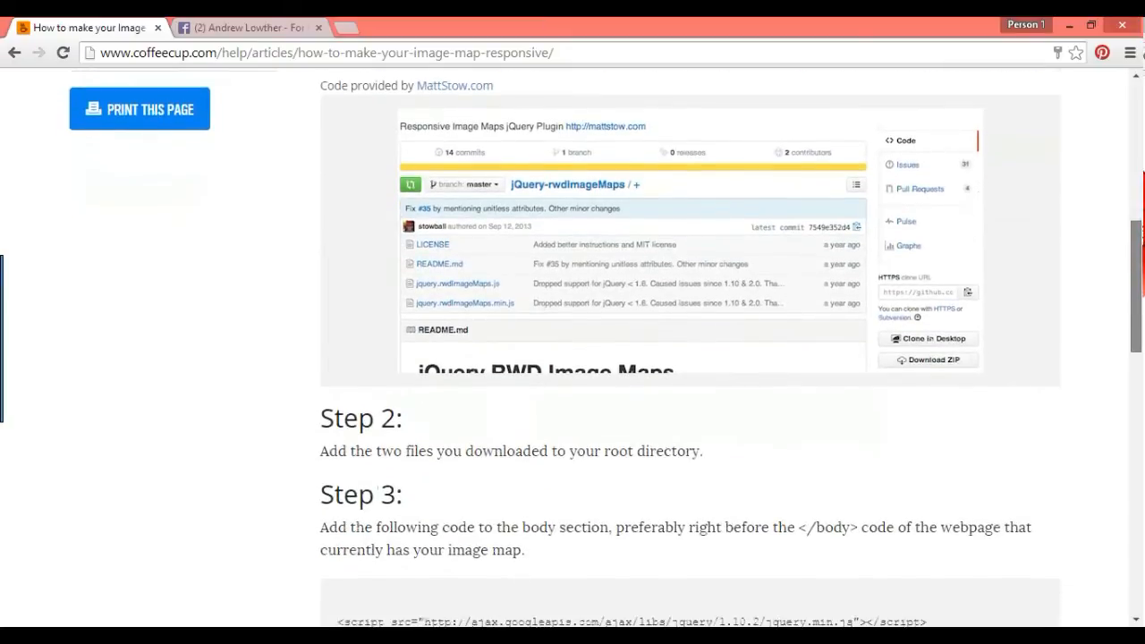
{"action": "scroll", "scroll_direction": "down", "scroll_amount": 3}
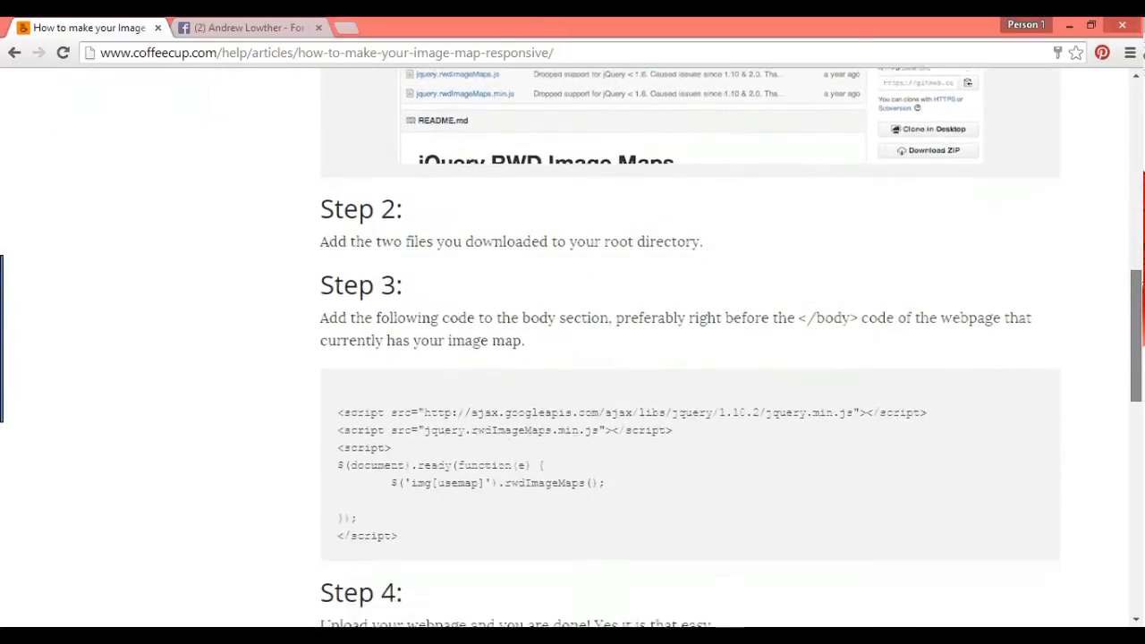
{"action": "scroll", "scroll_direction": "down", "scroll_amount": 3}
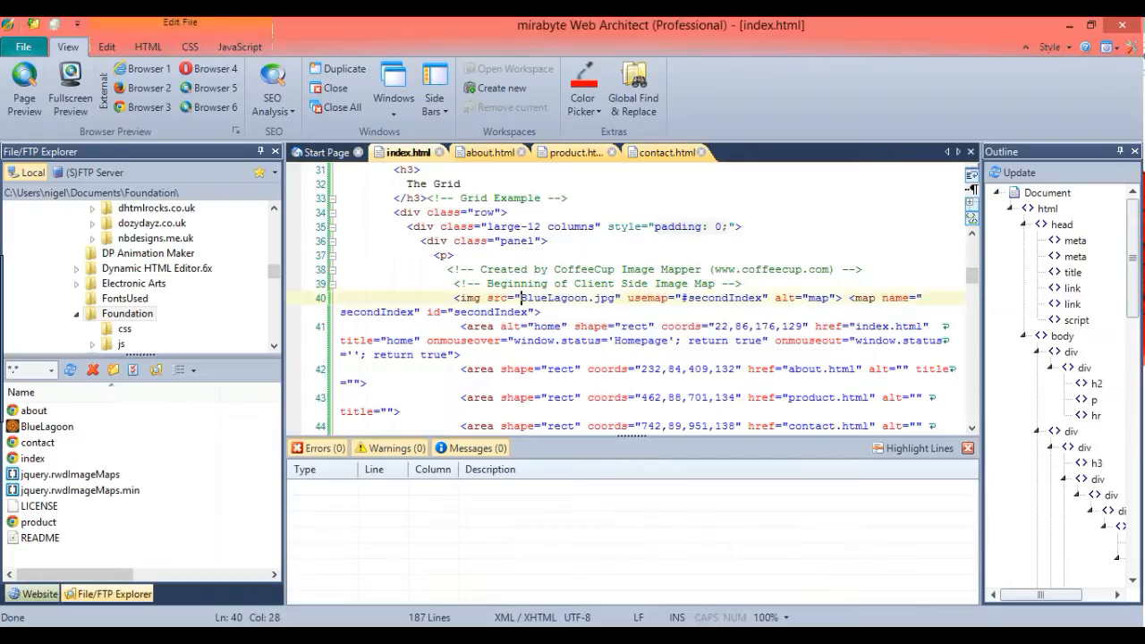
{"action": "mouse_move", "coordinate": [85, 491]}
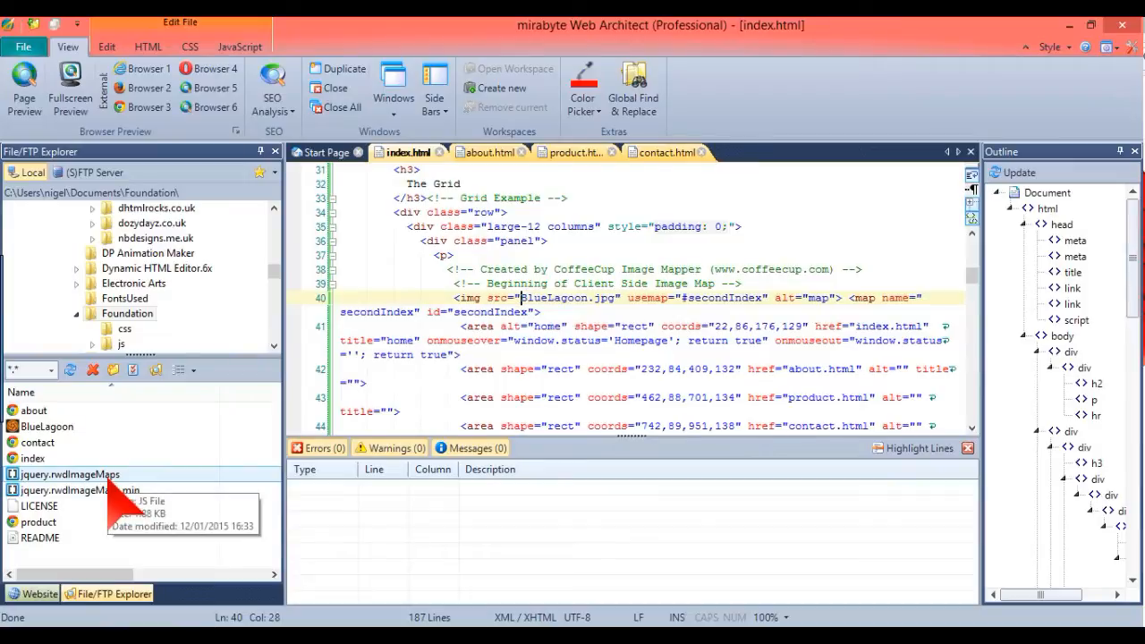
{"action": "mouse_move", "coordinate": [47, 427]}
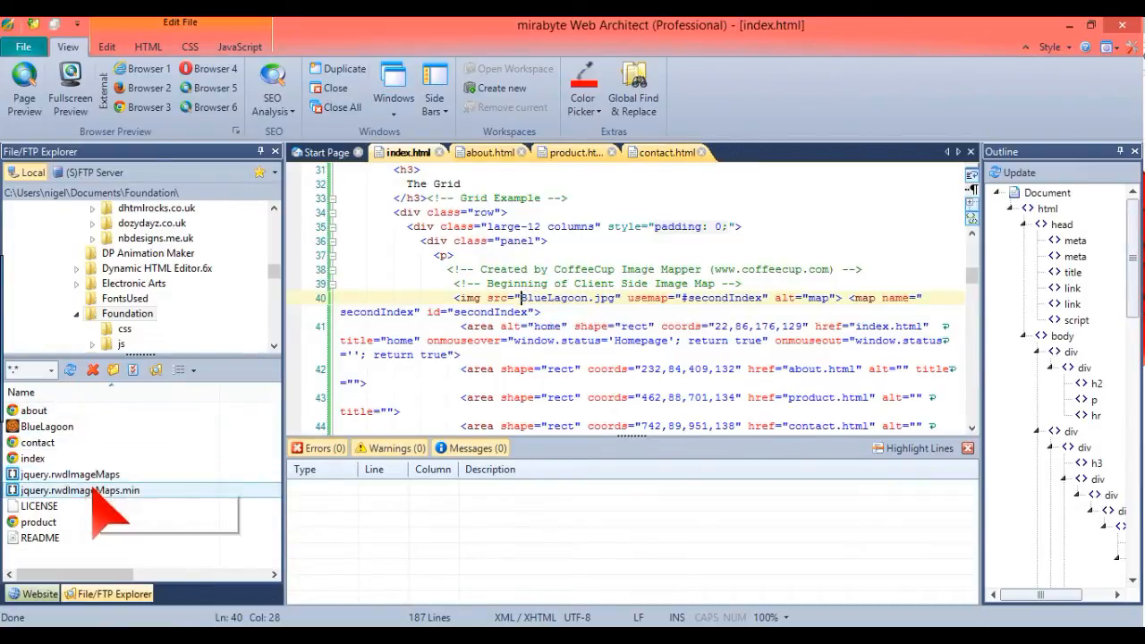
{"action": "mouse_move", "coordinate": [80, 490]}
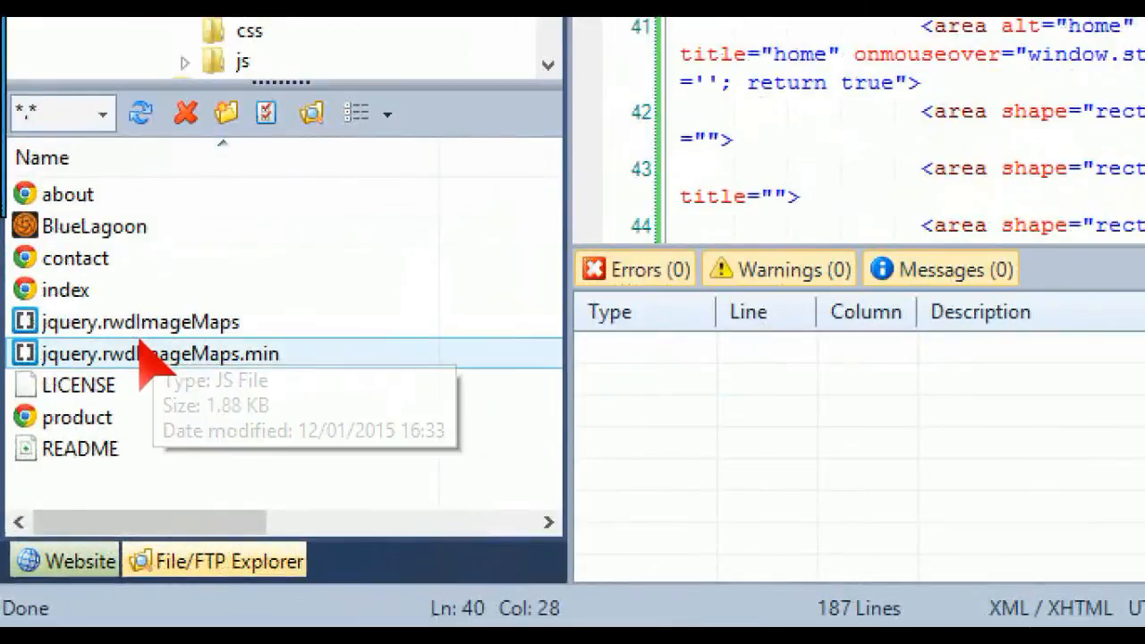
{"action": "mouse_move", "coordinate": [139, 389]}
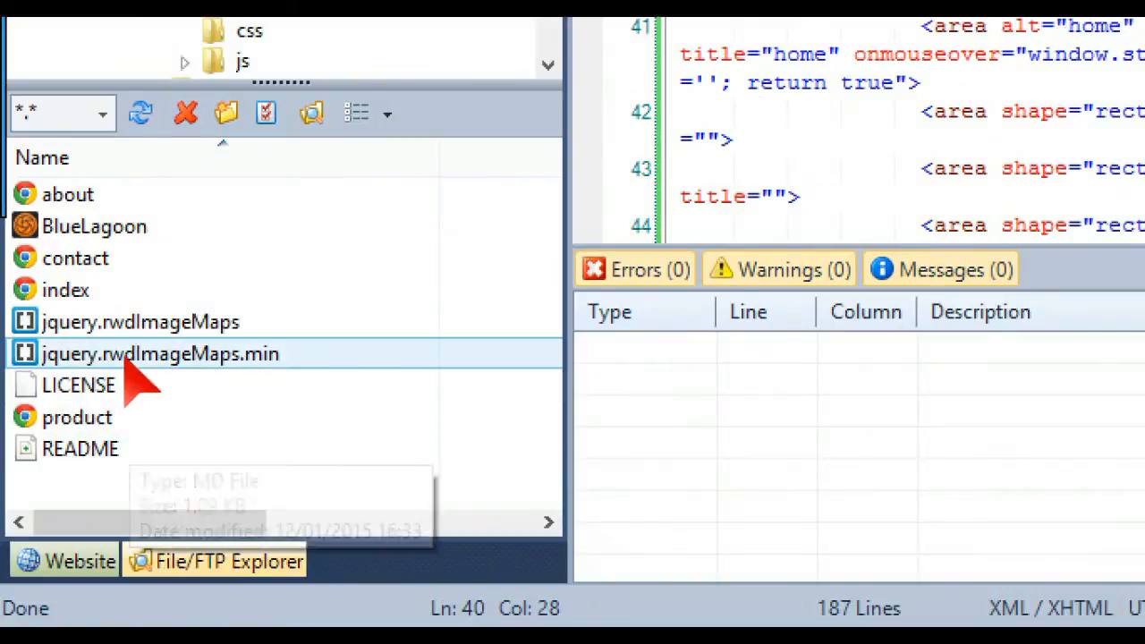
{"action": "left_click", "coordinate": [140, 321]}
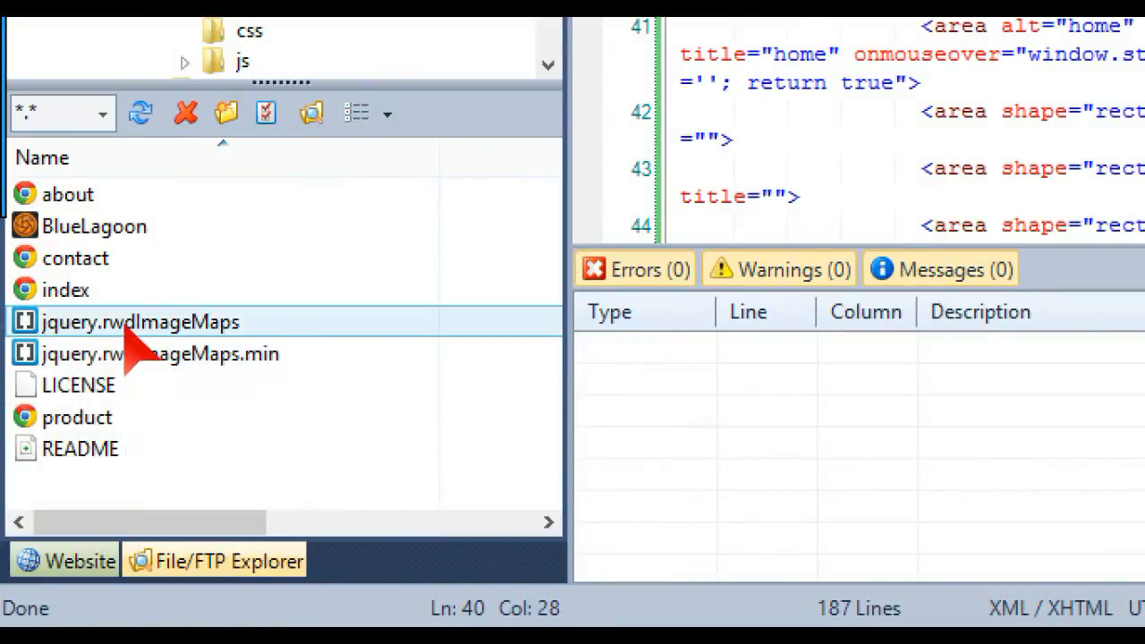
{"action": "mouse_move", "coordinate": [143, 354]}
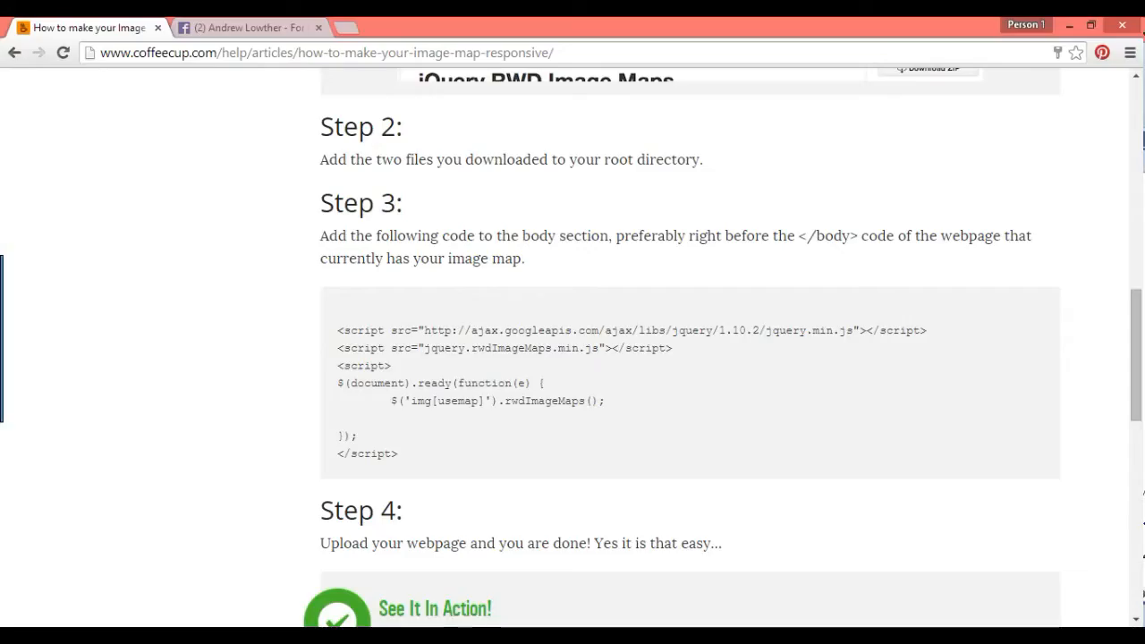
{"action": "mouse_move", "coordinate": [439, 483]}
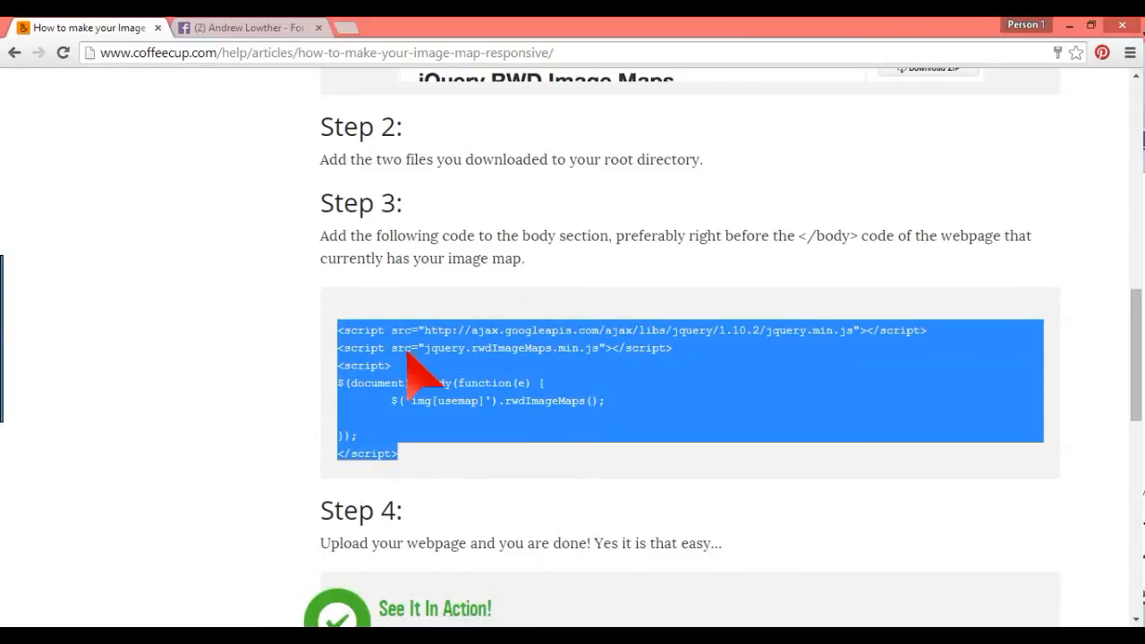
Copy the selected Step 3 script block from the CoffeeCup article.
{"action": "right_click", "coordinate": [429, 376]}
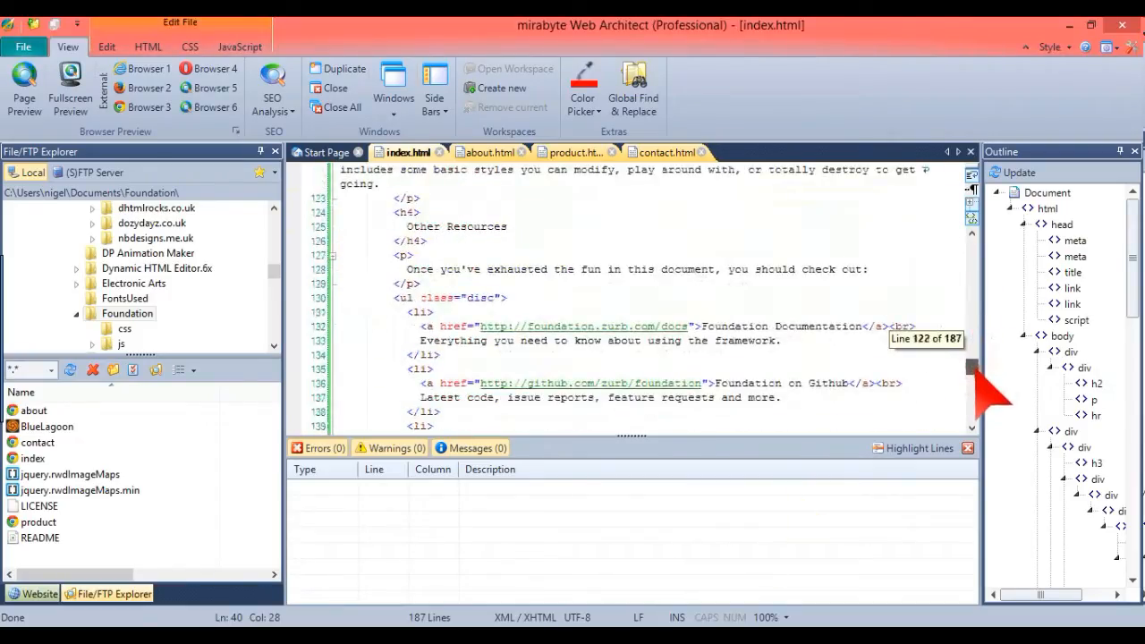
Add a blank line after the Foundation </script> tag, just before </body>.
{"action": "scroll", "scroll_direction": "down", "scroll_amount": 3}
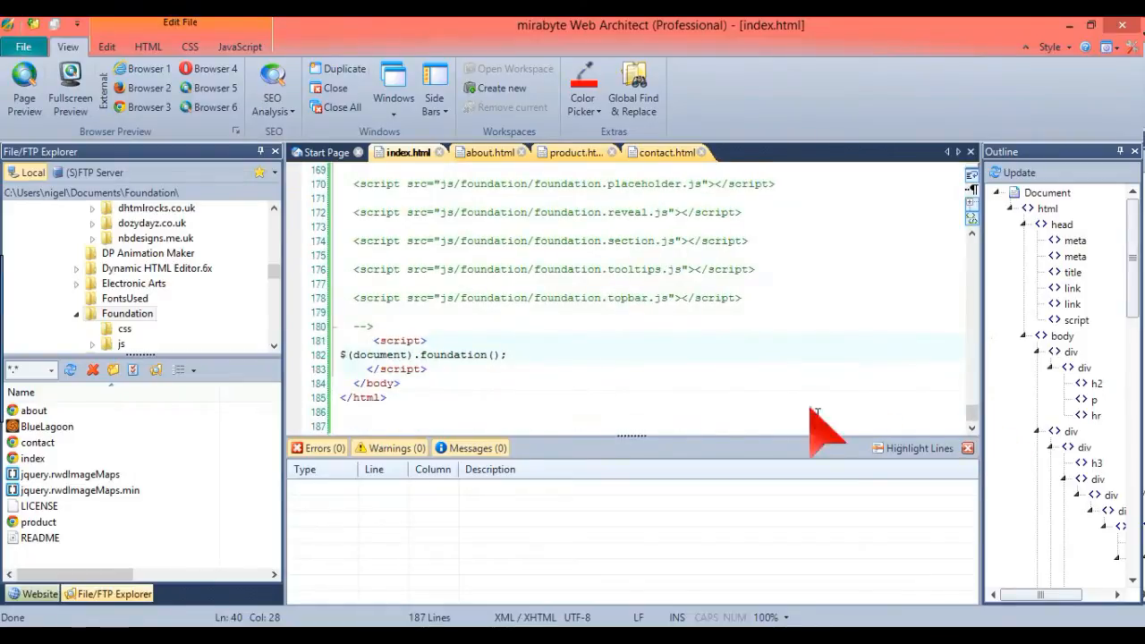
{"action": "left_click", "coordinate": [442, 369]}
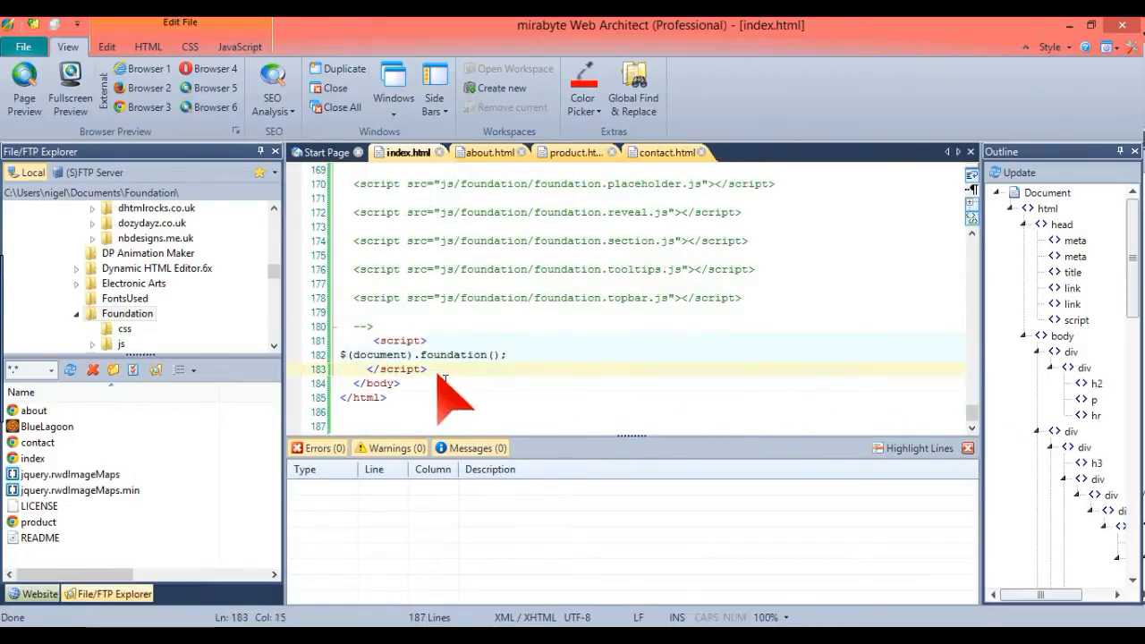
{"action": "key", "text": "enter"}
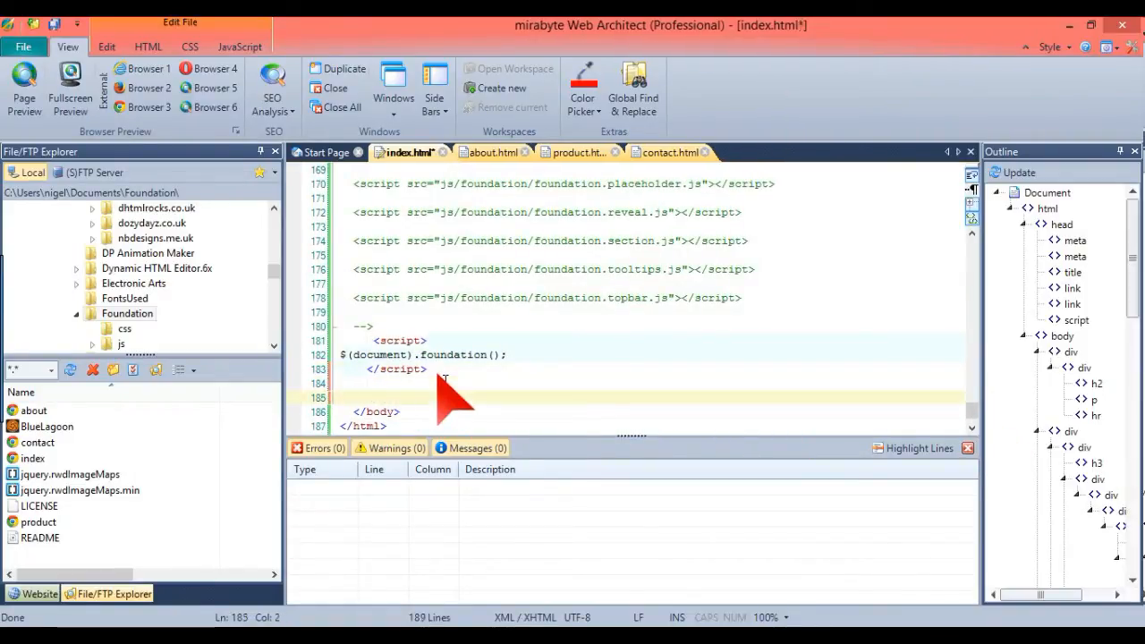
{"action": "mouse_move", "coordinate": [384, 416]}
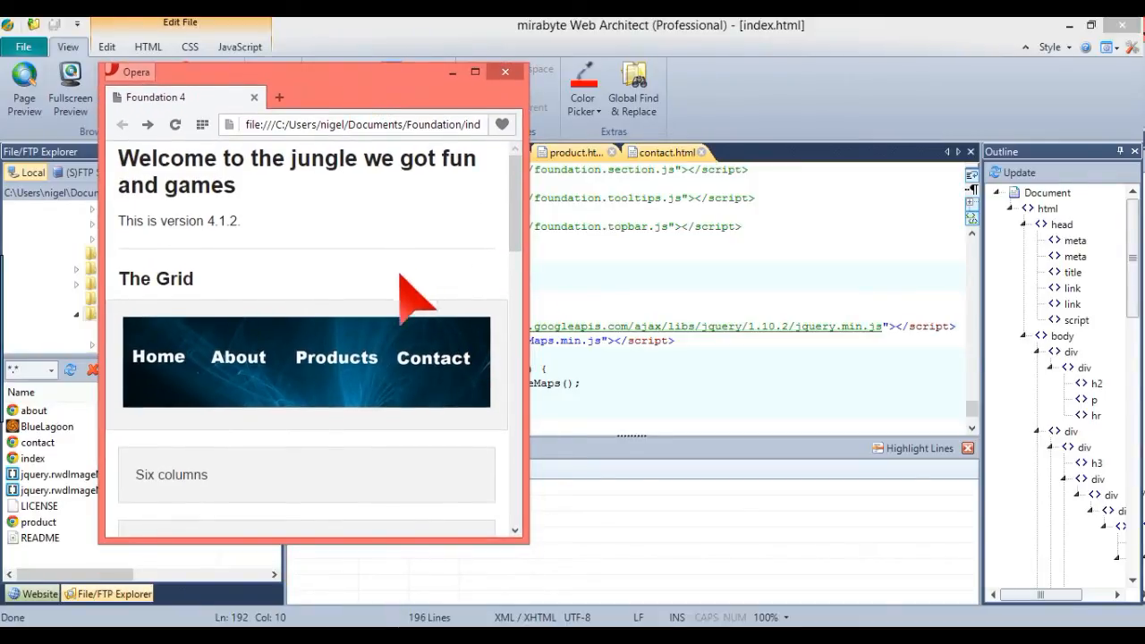
Test the Contact and About image map links in Opera, then close the preview.
{"action": "left_click", "coordinate": [433, 357]}
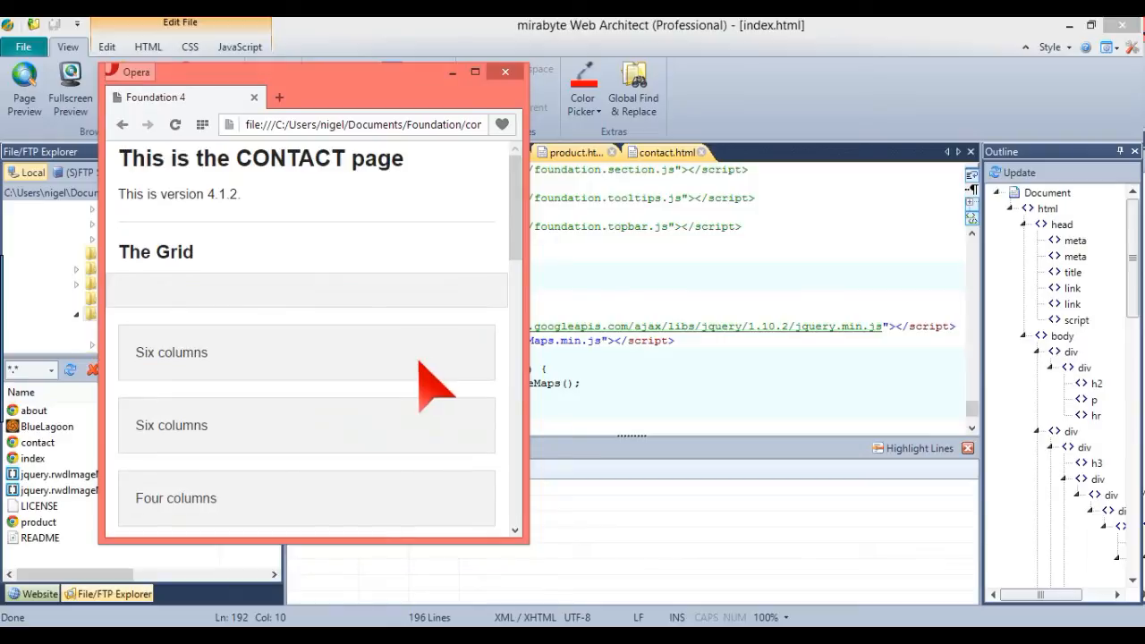
{"action": "mouse_move", "coordinate": [146, 165]}
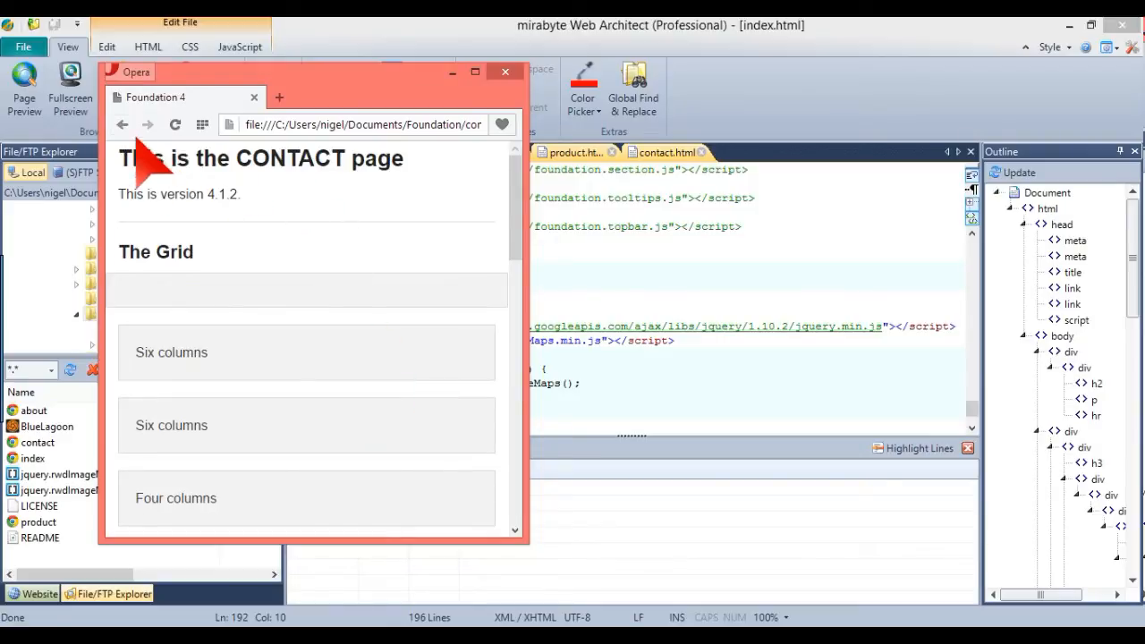
{"action": "left_click", "coordinate": [336, 357]}
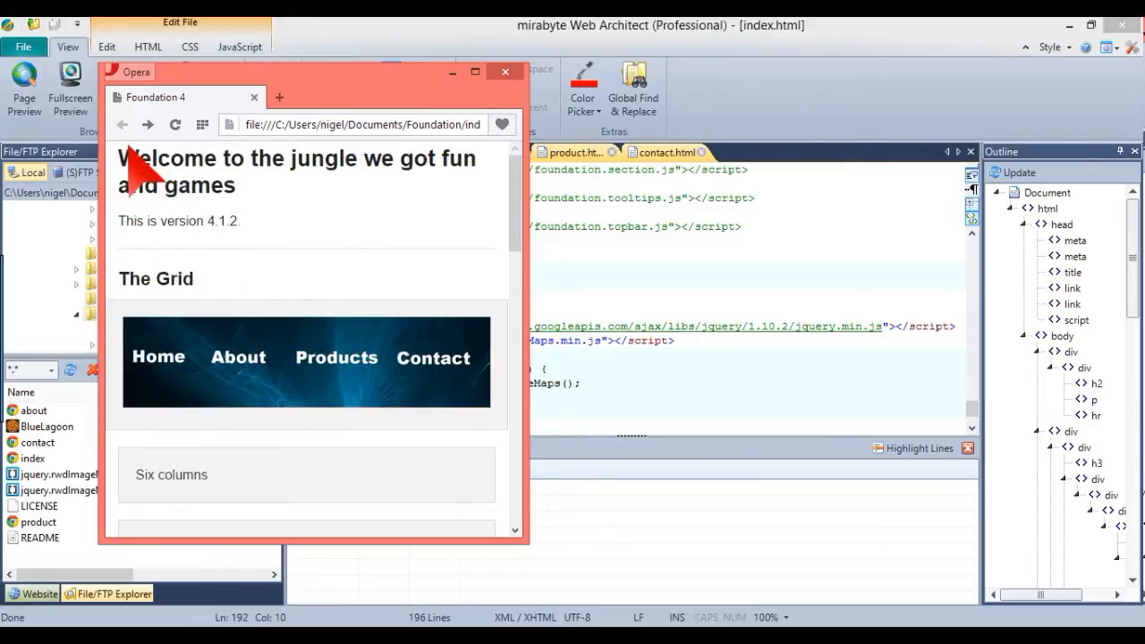
{"action": "left_click", "coordinate": [238, 357]}
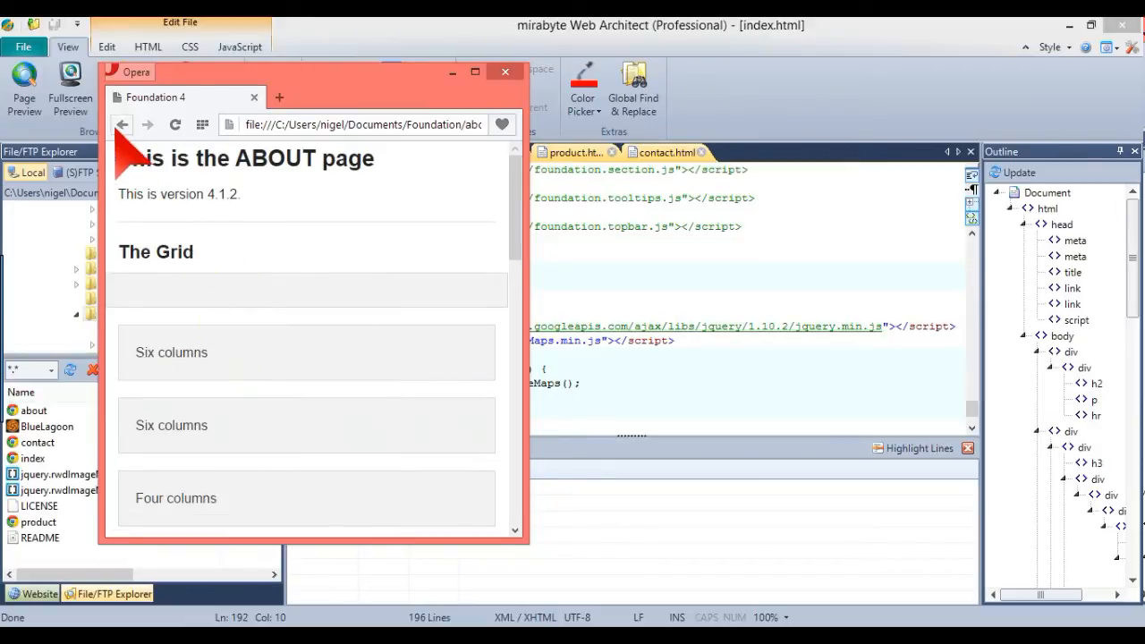
{"action": "left_click", "coordinate": [122, 124]}
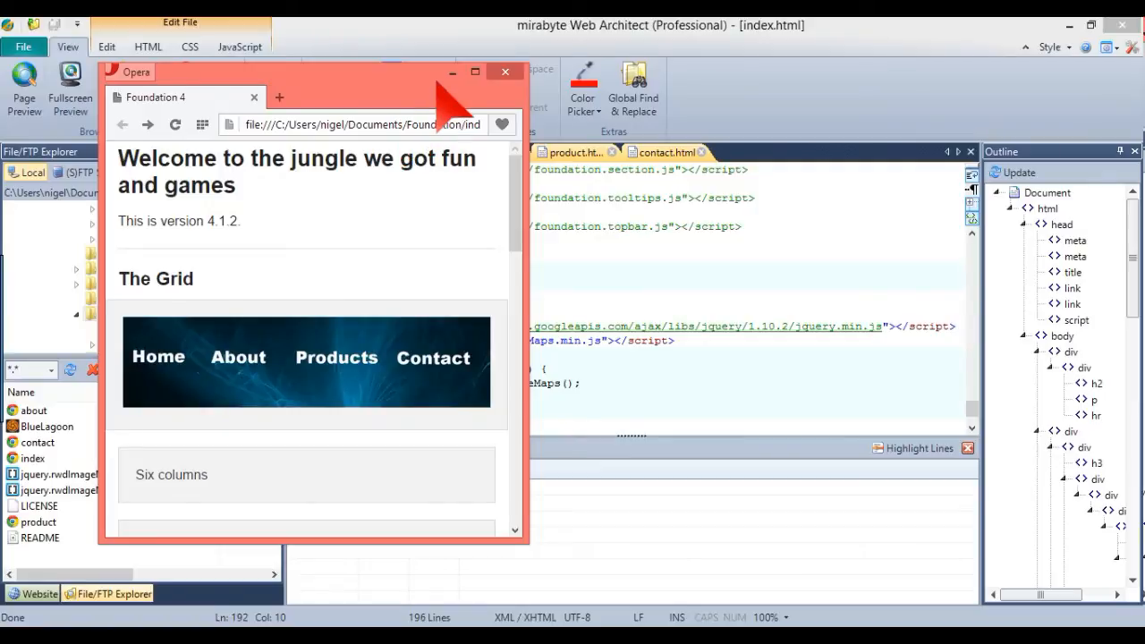
{"action": "left_click", "coordinate": [505, 72]}
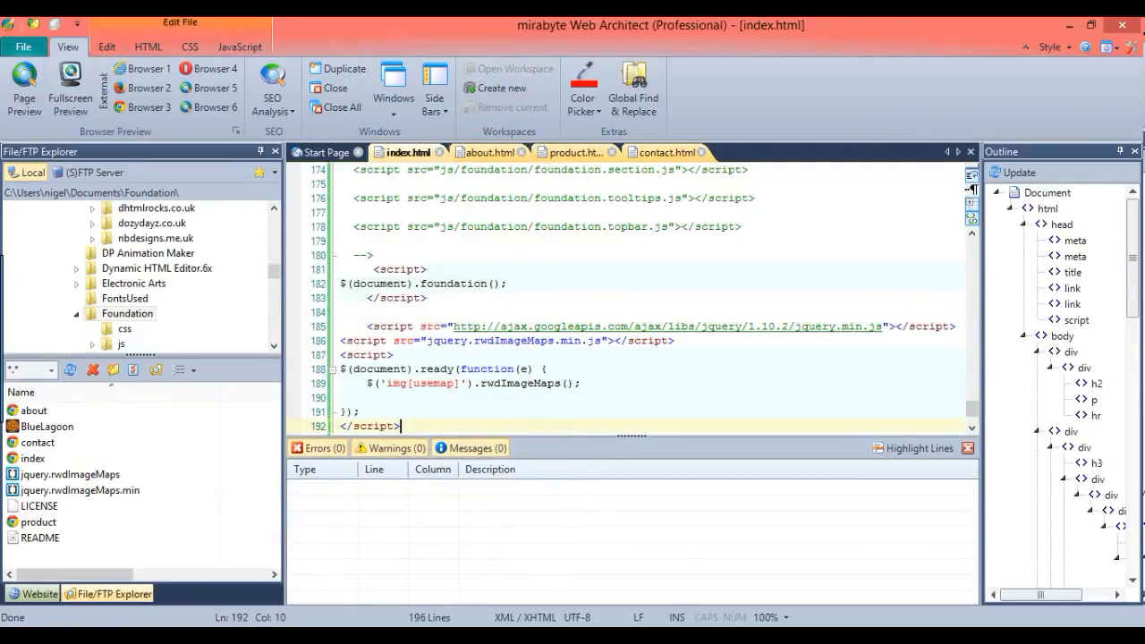
{"action": "mouse_move", "coordinate": [148, 106]}
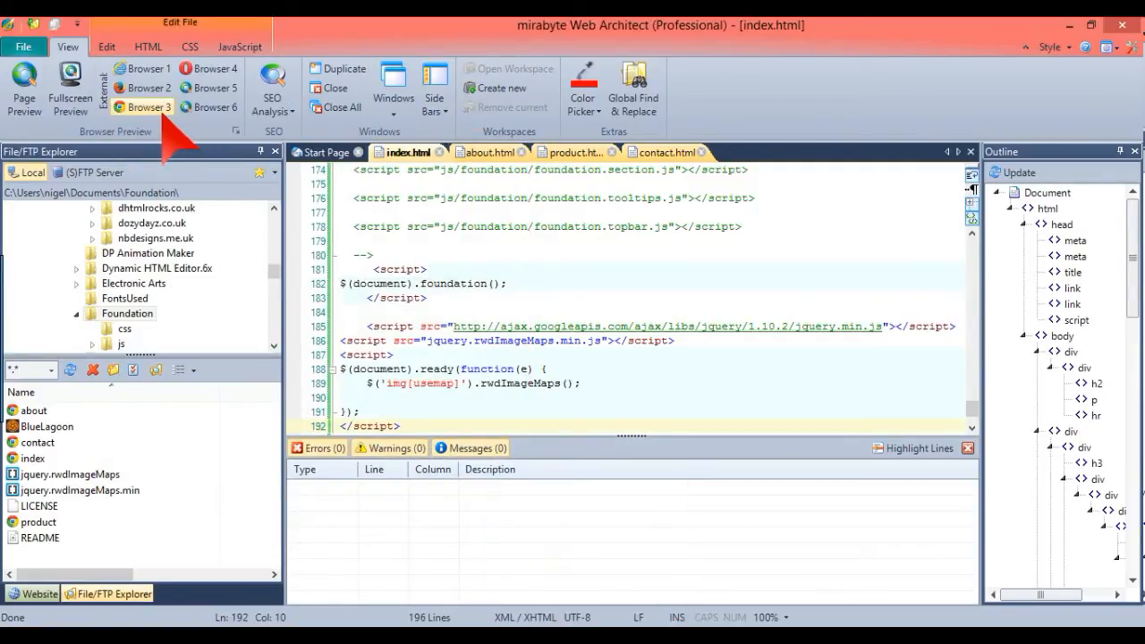
Preview index.html in Chrome, follow the banner's About link, then go back.
{"action": "left_click", "coordinate": [142, 107]}
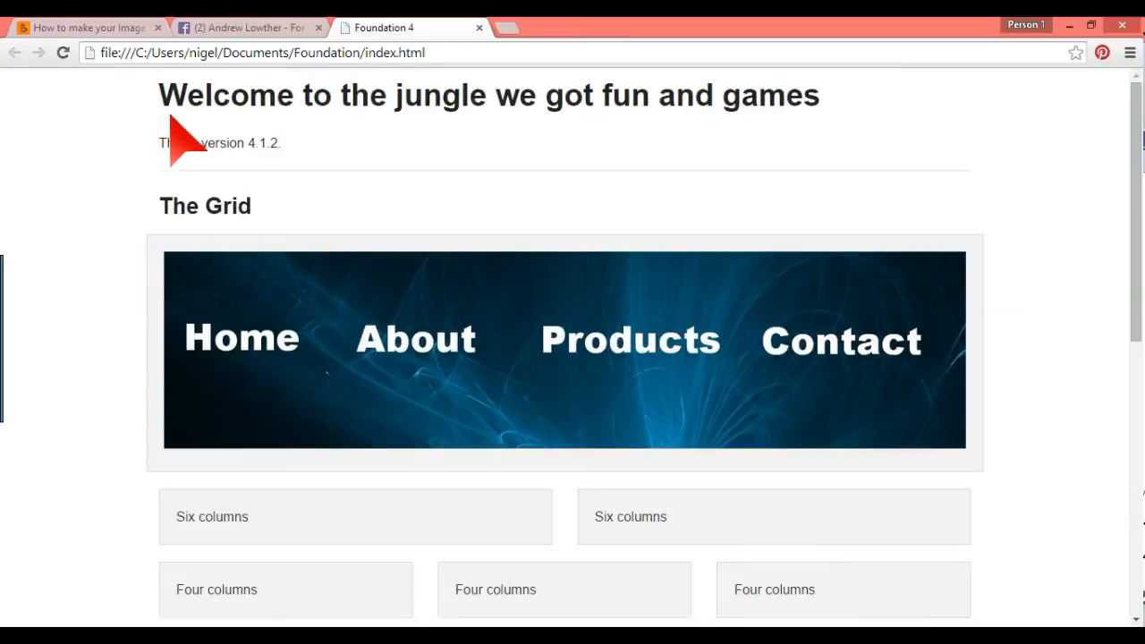
{"action": "mouse_move", "coordinate": [420, 344]}
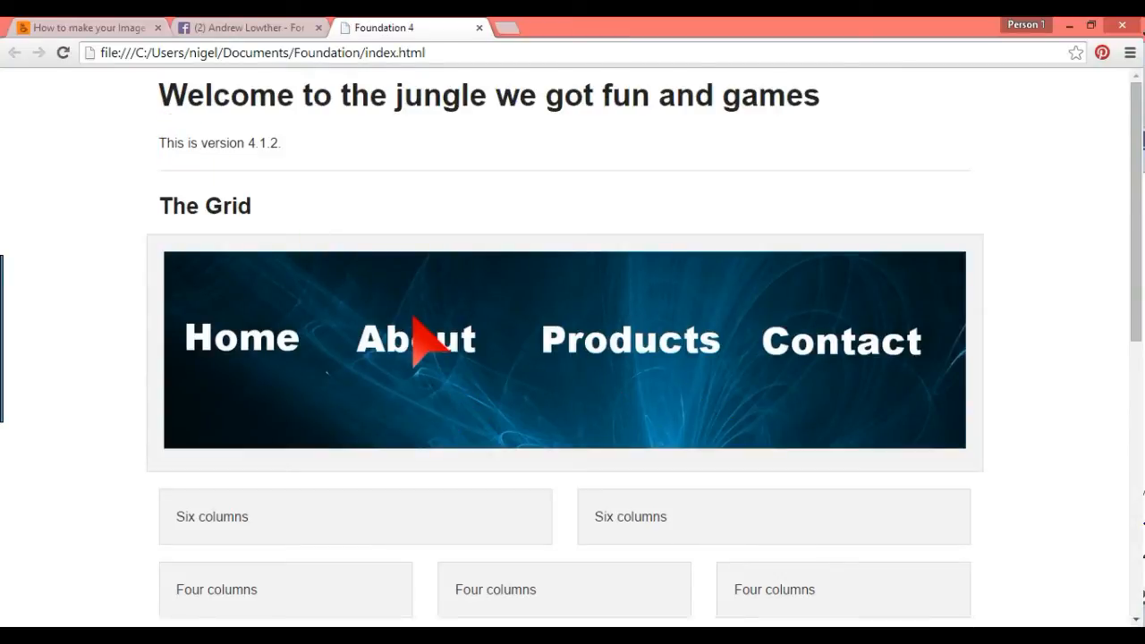
{"action": "mouse_move", "coordinate": [430, 358]}
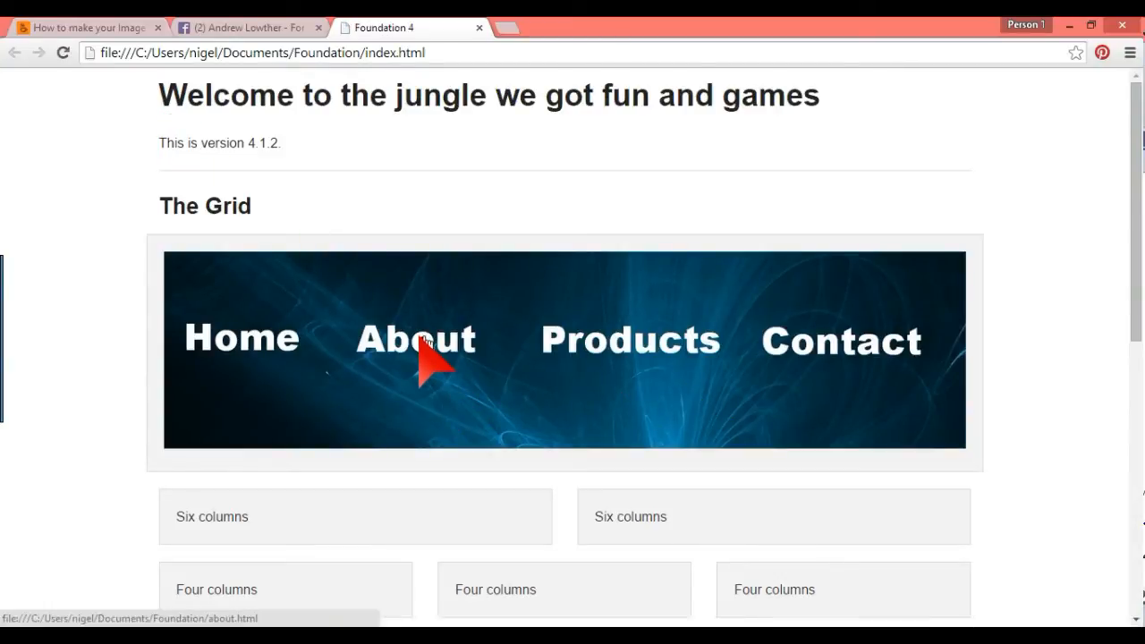
{"action": "left_click", "coordinate": [416, 340]}
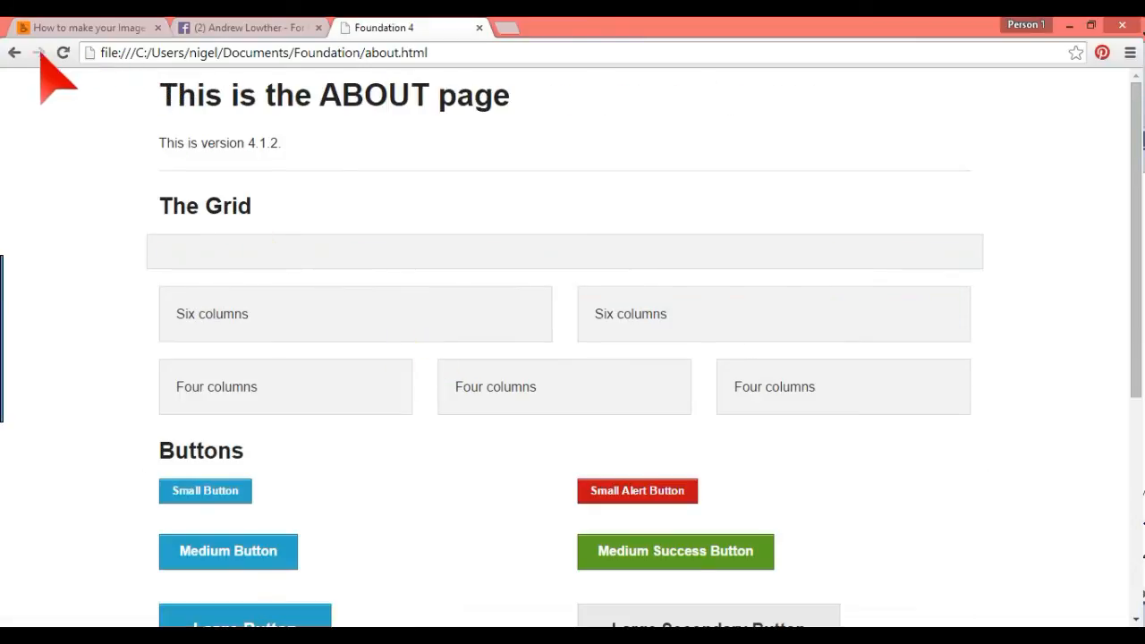
{"action": "left_click", "coordinate": [15, 52]}
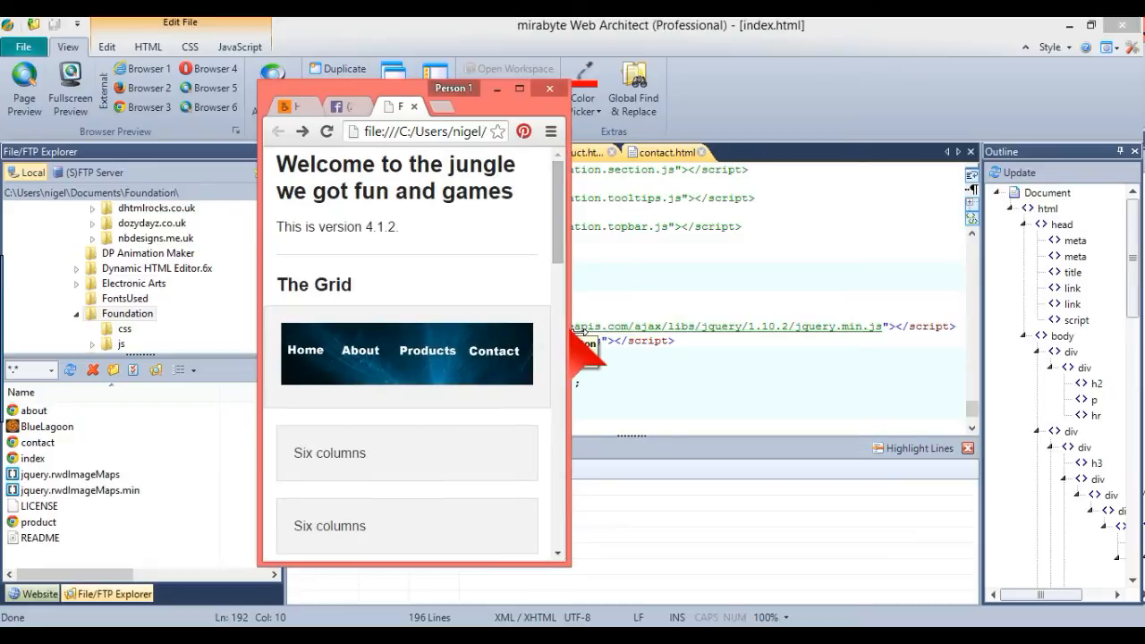
{"action": "mouse_move", "coordinate": [494, 351]}
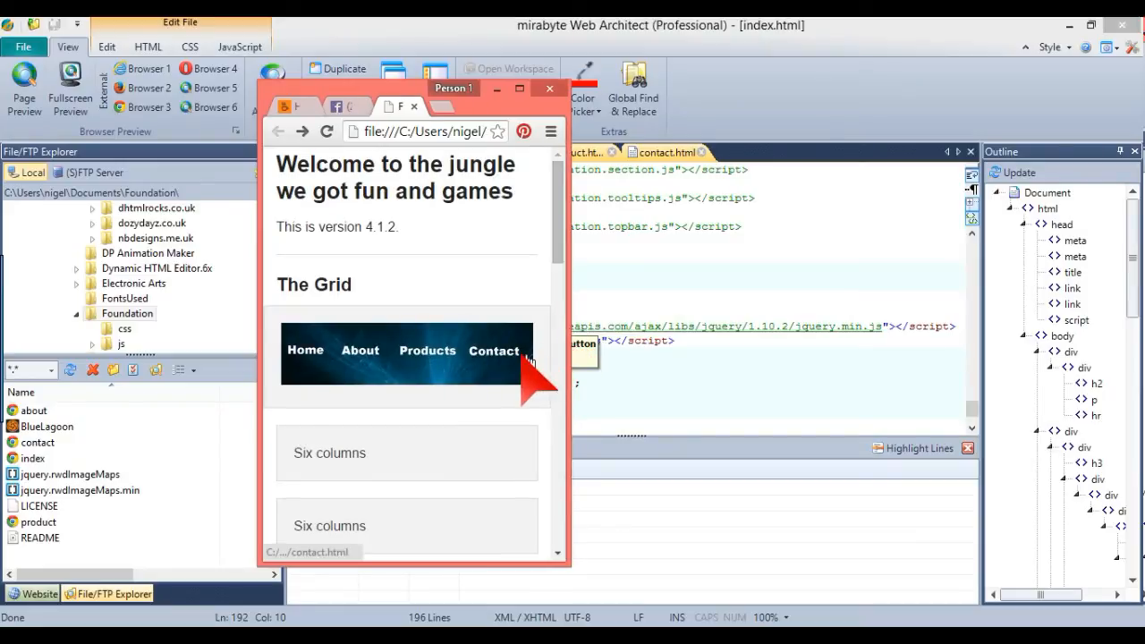
In narrow Chrome, open the banner's Contact and Products pages, returning to index.html after each.
{"action": "left_click", "coordinate": [494, 350]}
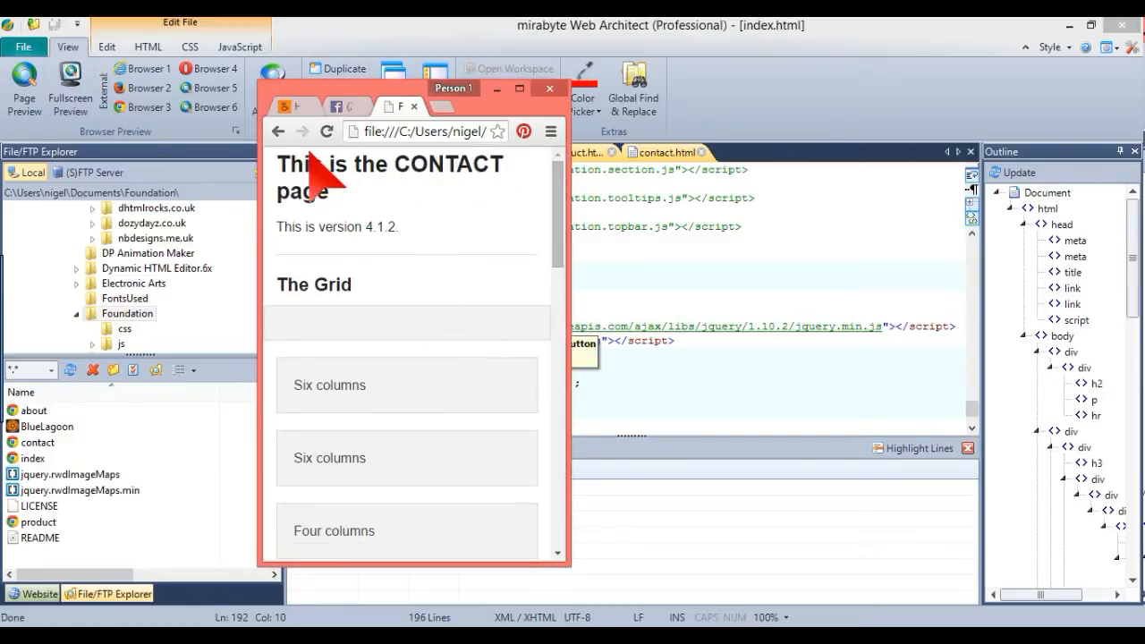
{"action": "left_click", "coordinate": [278, 130]}
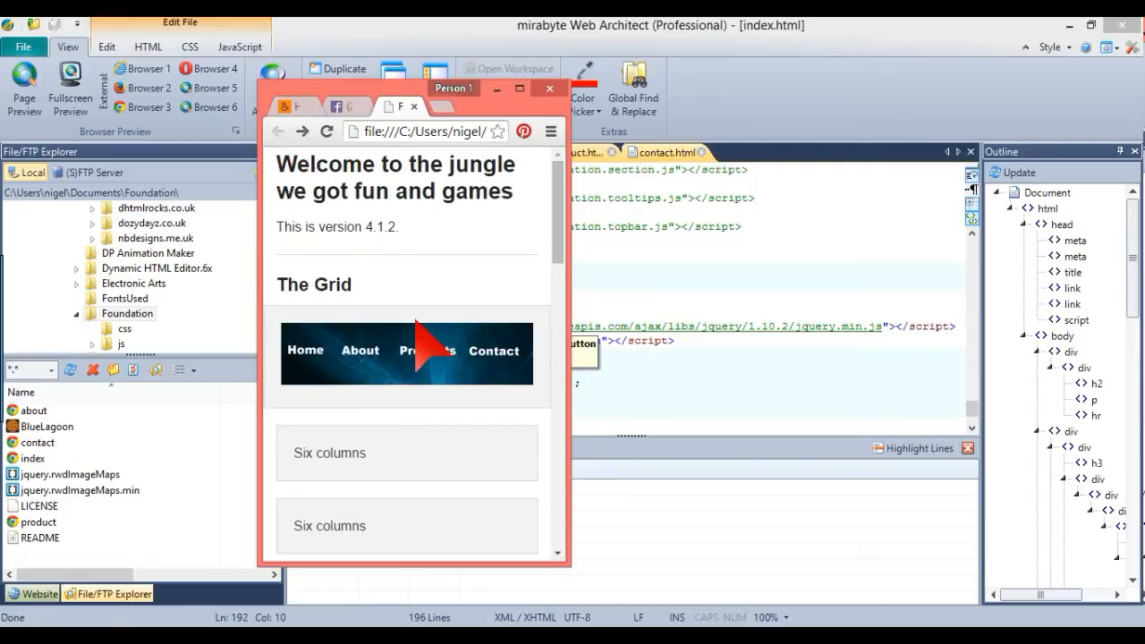
{"action": "left_click", "coordinate": [427, 350]}
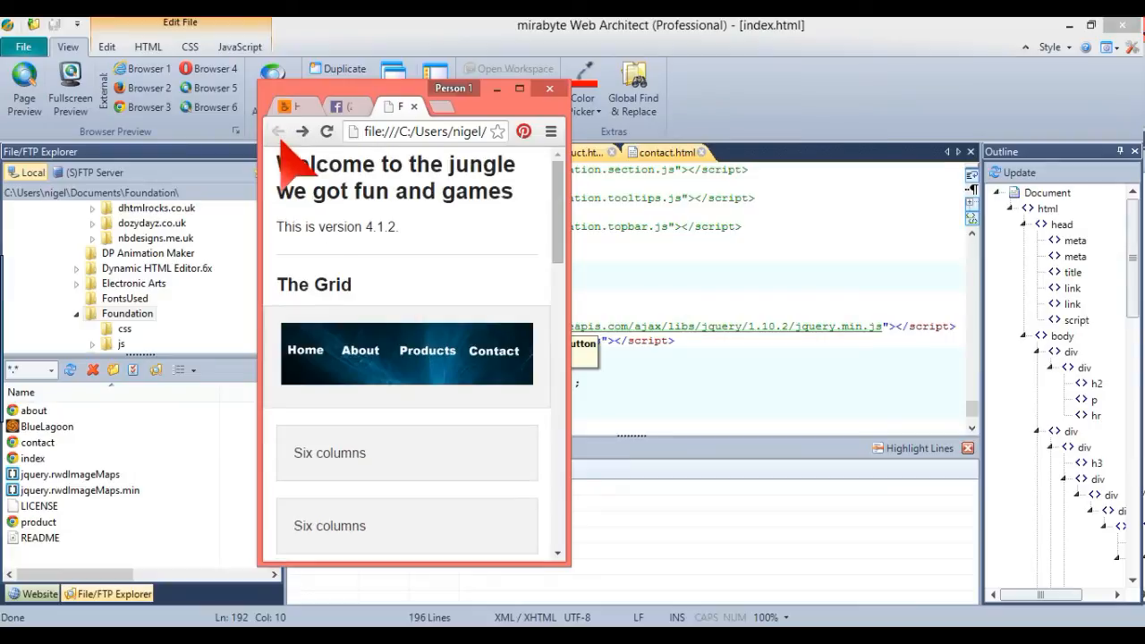
{"action": "left_click", "coordinate": [361, 350]}
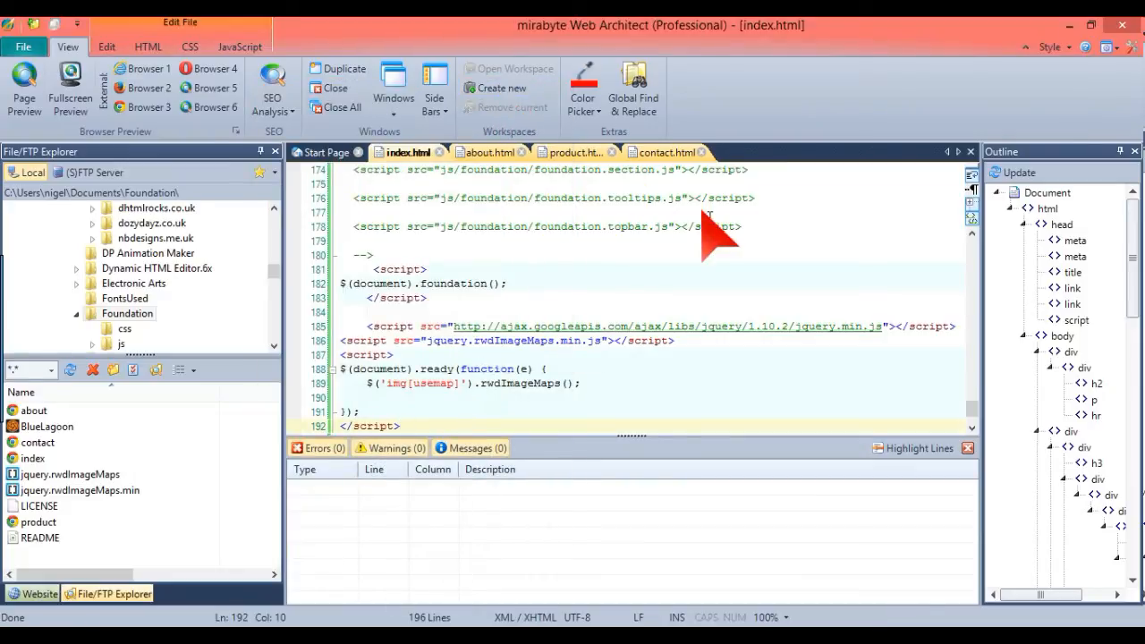
{"action": "mouse_move", "coordinate": [913, 376]}
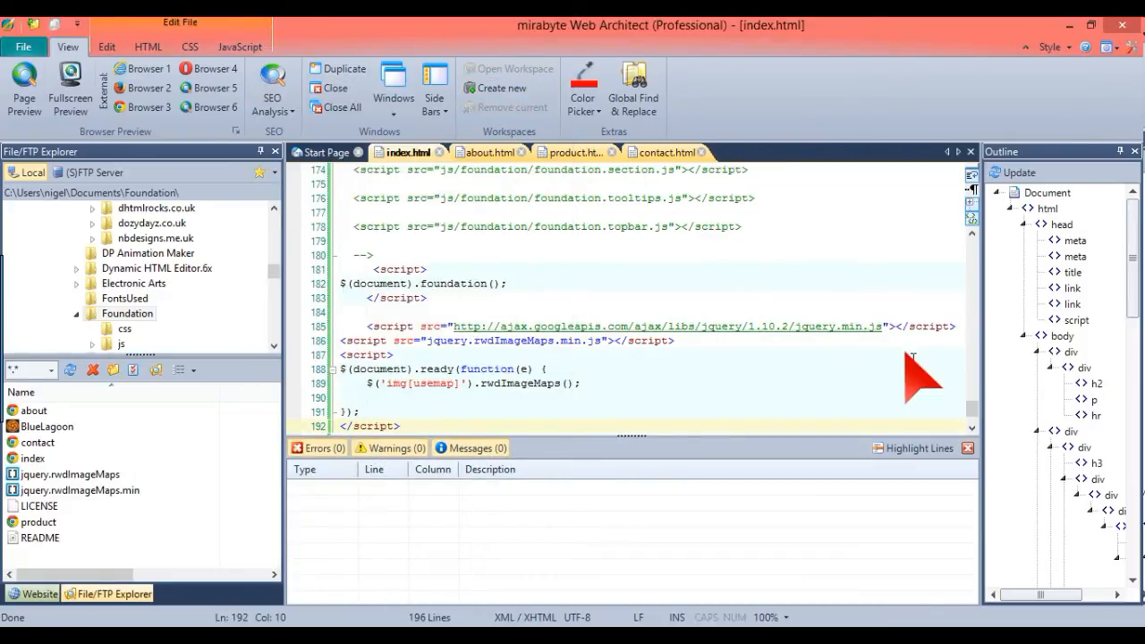
Run HTML Tidy's Beautify HTML Code on index.html from the HTML ribbon.
{"action": "scroll", "scroll_direction": "up", "scroll_amount": 3}
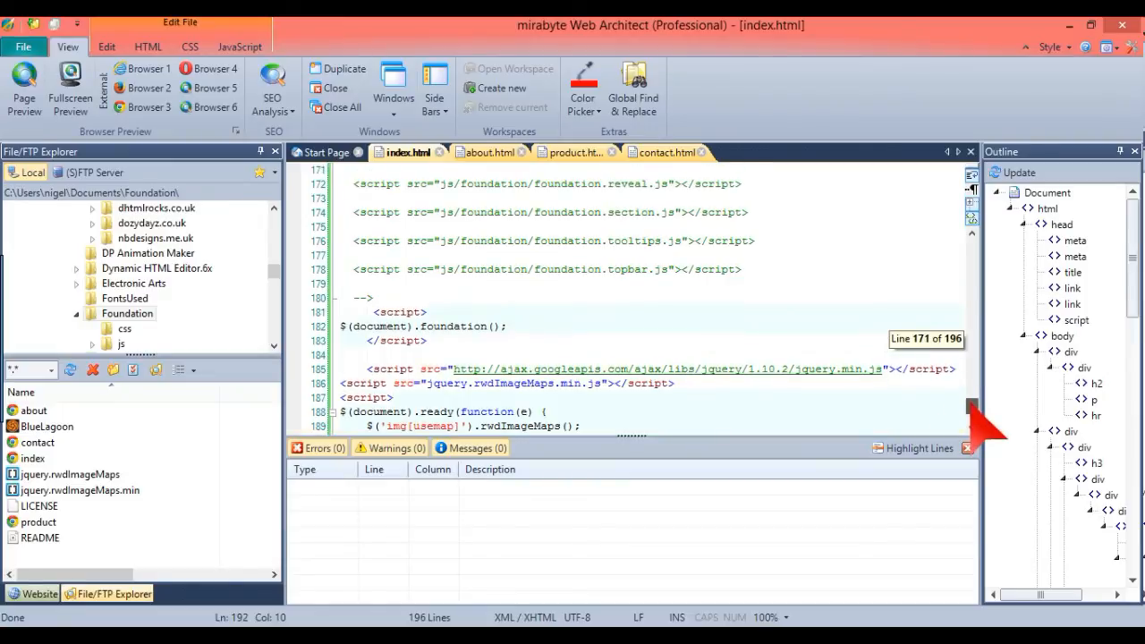
{"action": "scroll", "scroll_direction": "up", "scroll_amount": 3}
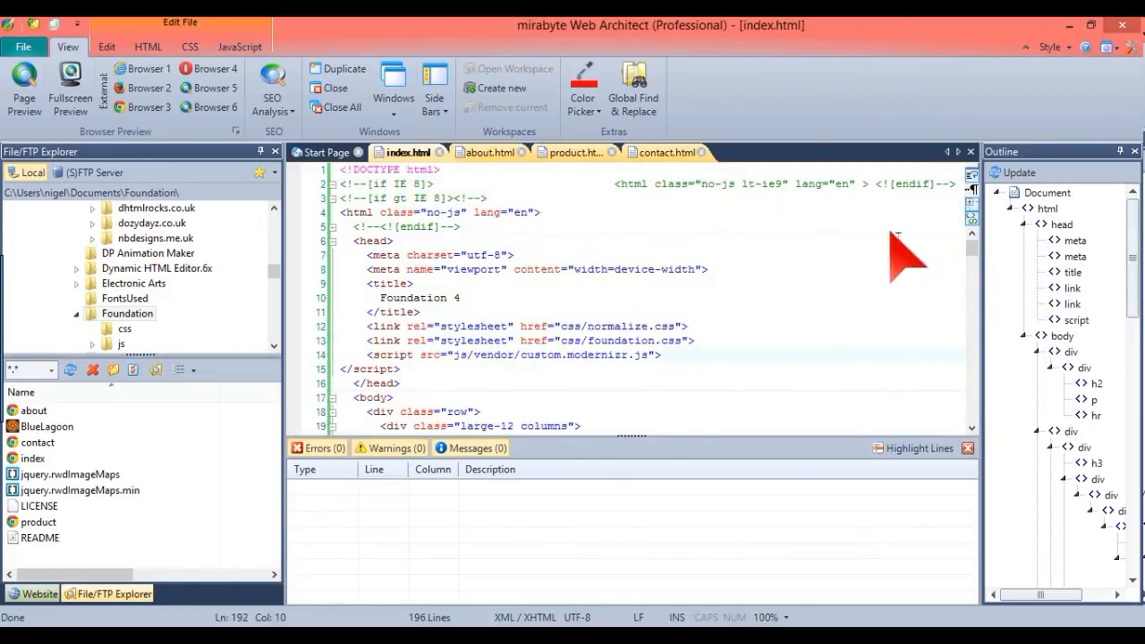
{"action": "left_click", "coordinate": [148, 47]}
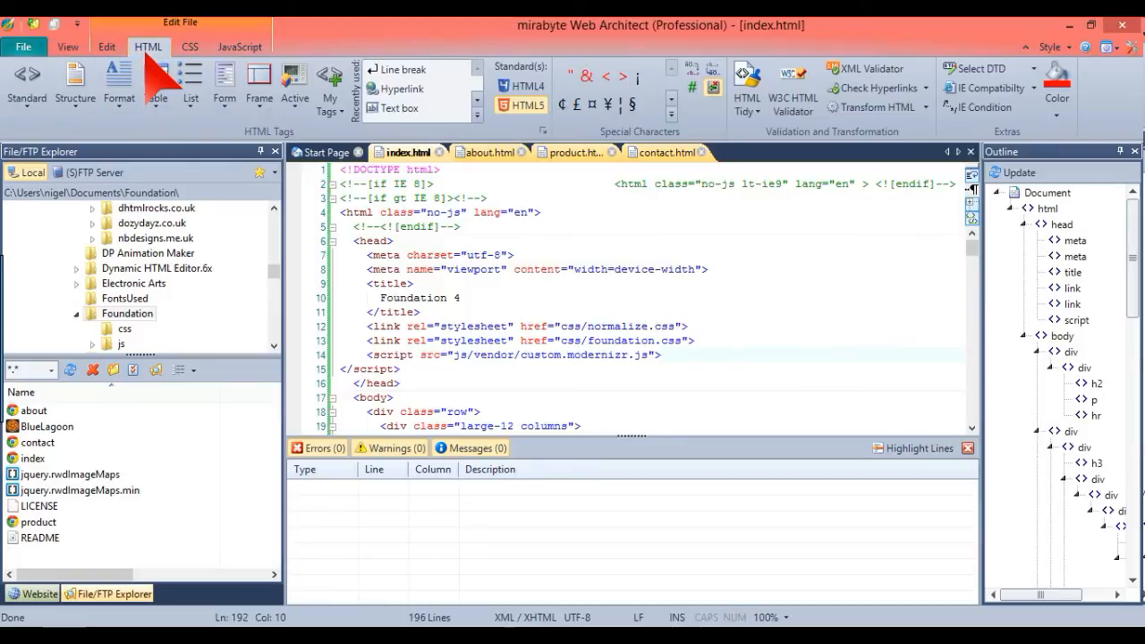
{"action": "mouse_move", "coordinate": [747, 87]}
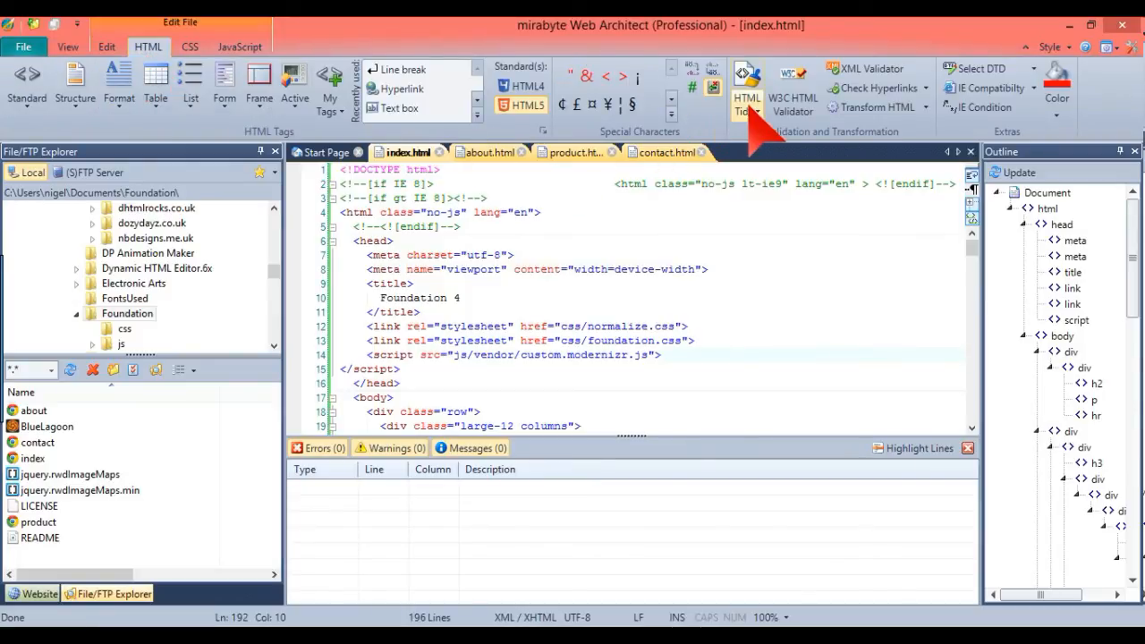
{"action": "left_click", "coordinate": [746, 87]}
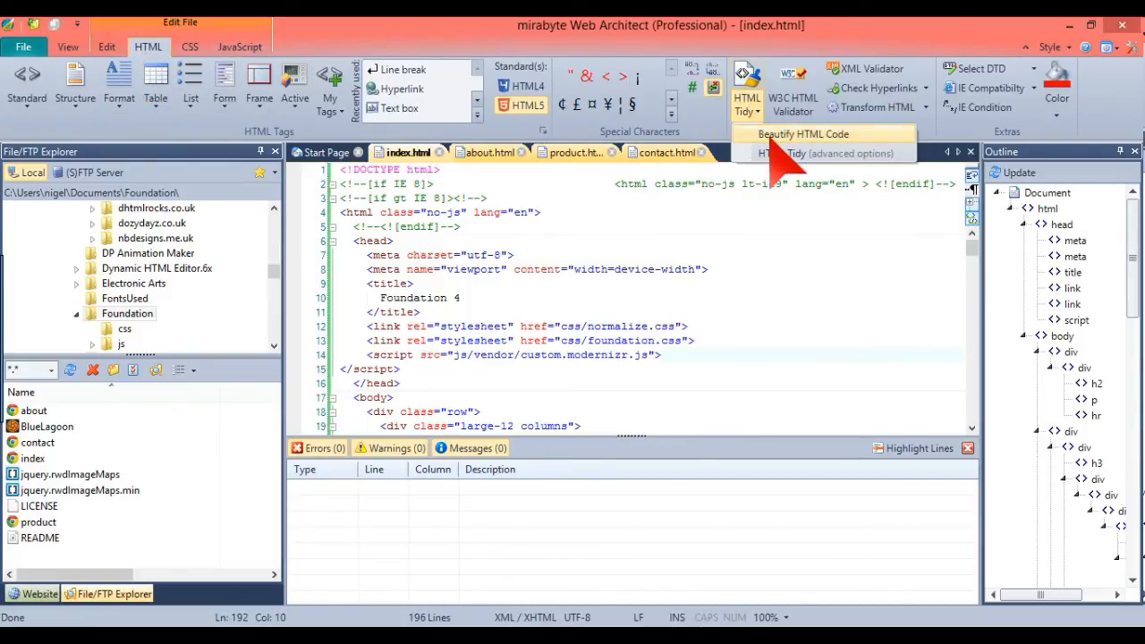
{"action": "left_click", "coordinate": [803, 134]}
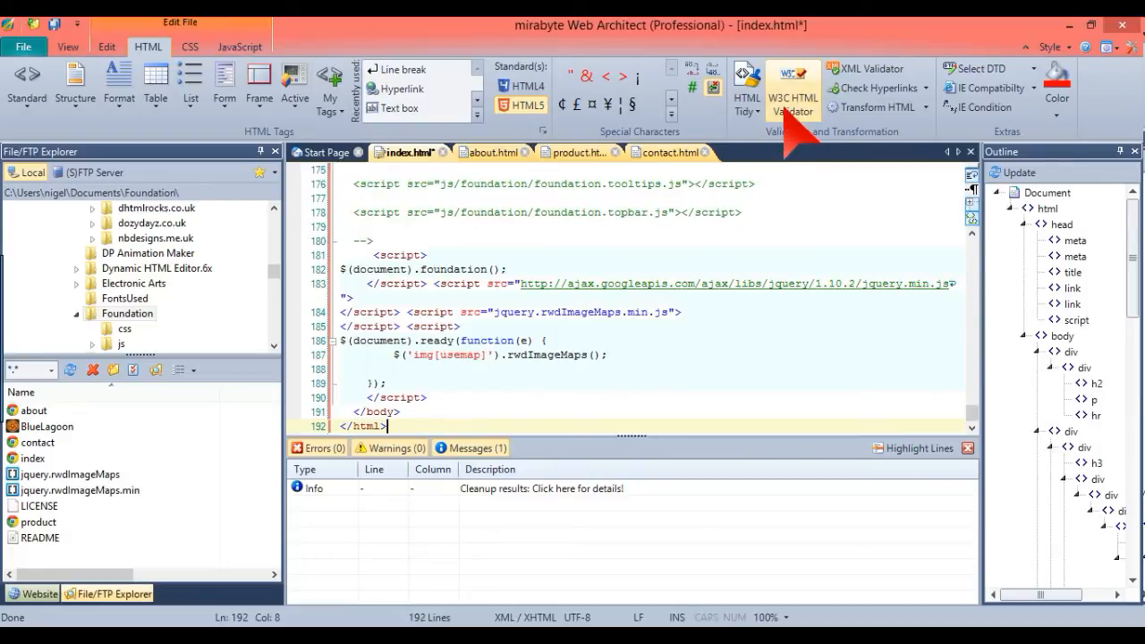
{"action": "mouse_move", "coordinate": [793, 90]}
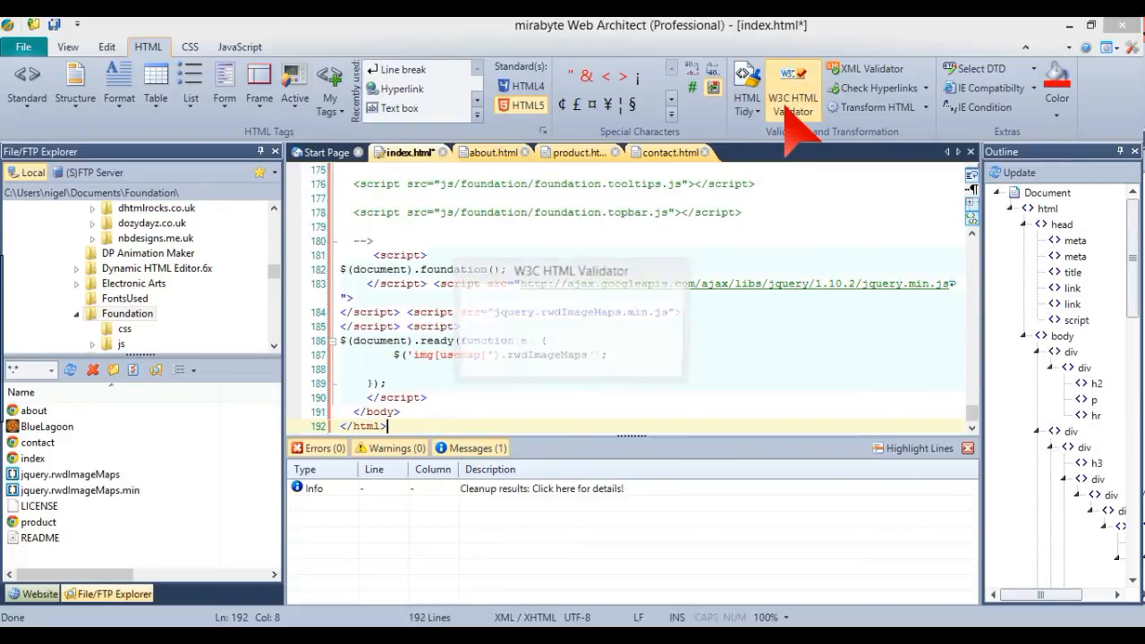
Run the W3C HTML Validator on index.html and confirm no errors or warnings in Messages.
{"action": "left_click", "coordinate": [792, 89]}
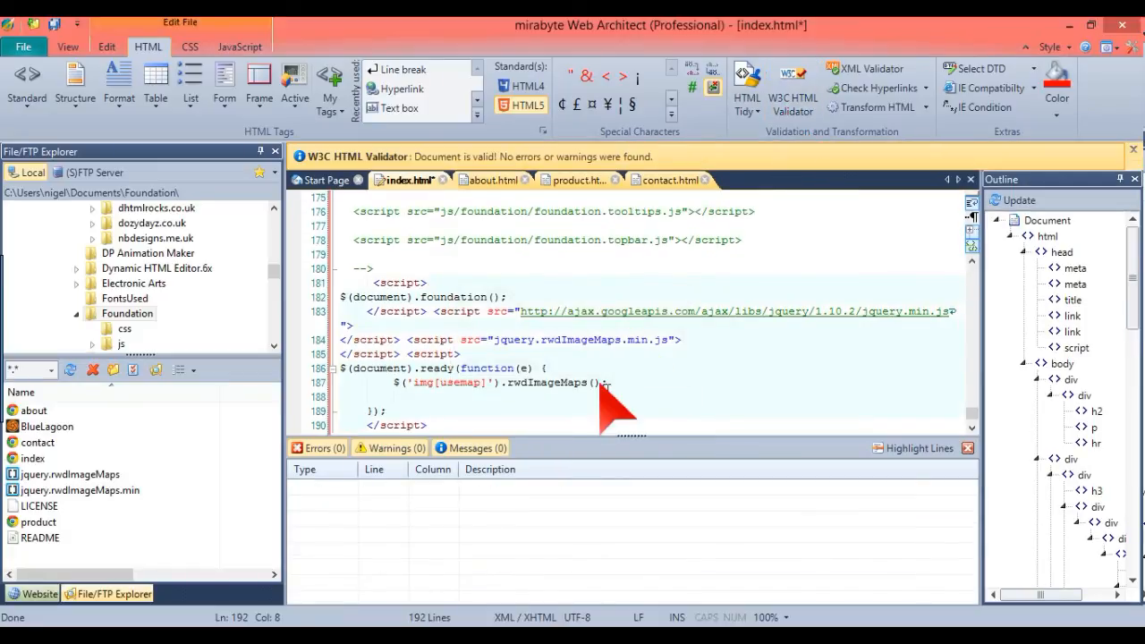
{"action": "mouse_move", "coordinate": [349, 496]}
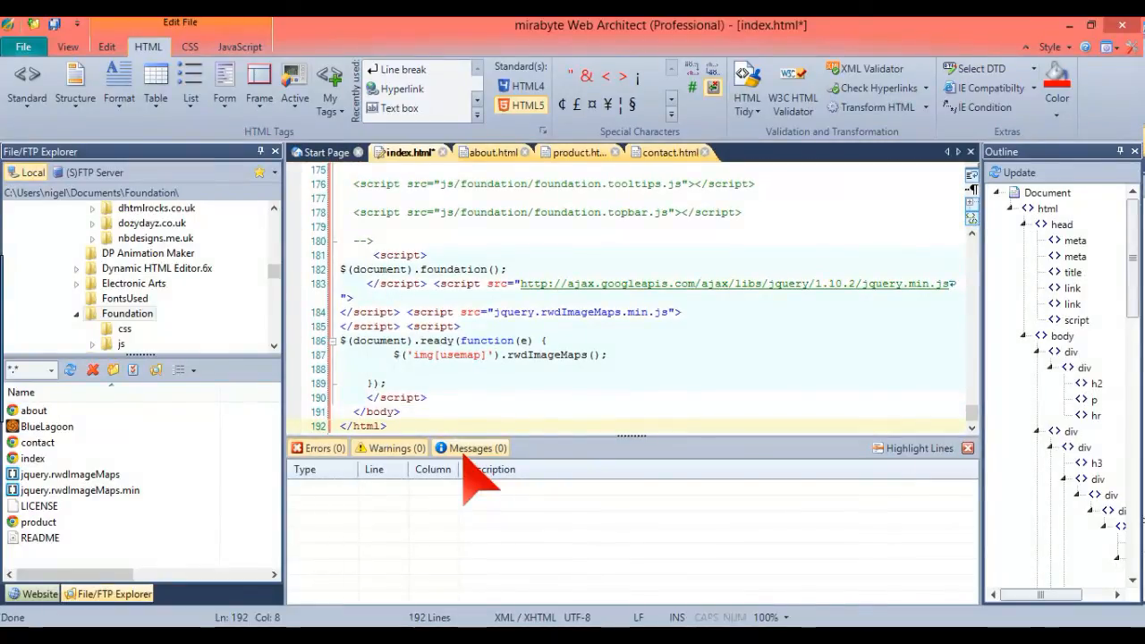
{"action": "left_click", "coordinate": [387, 426]}
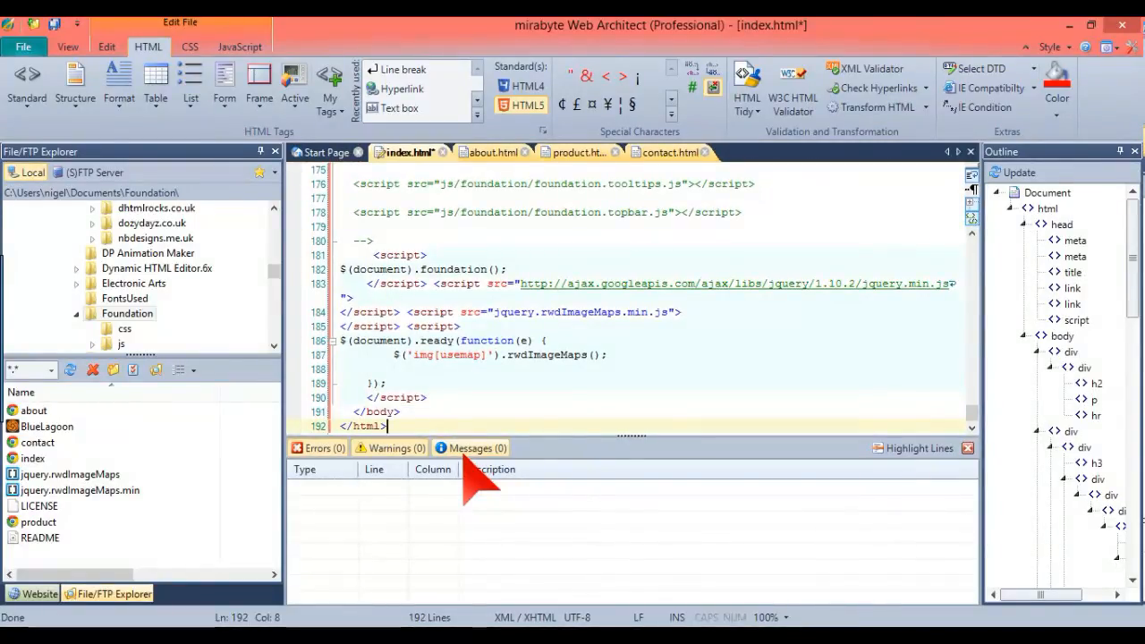